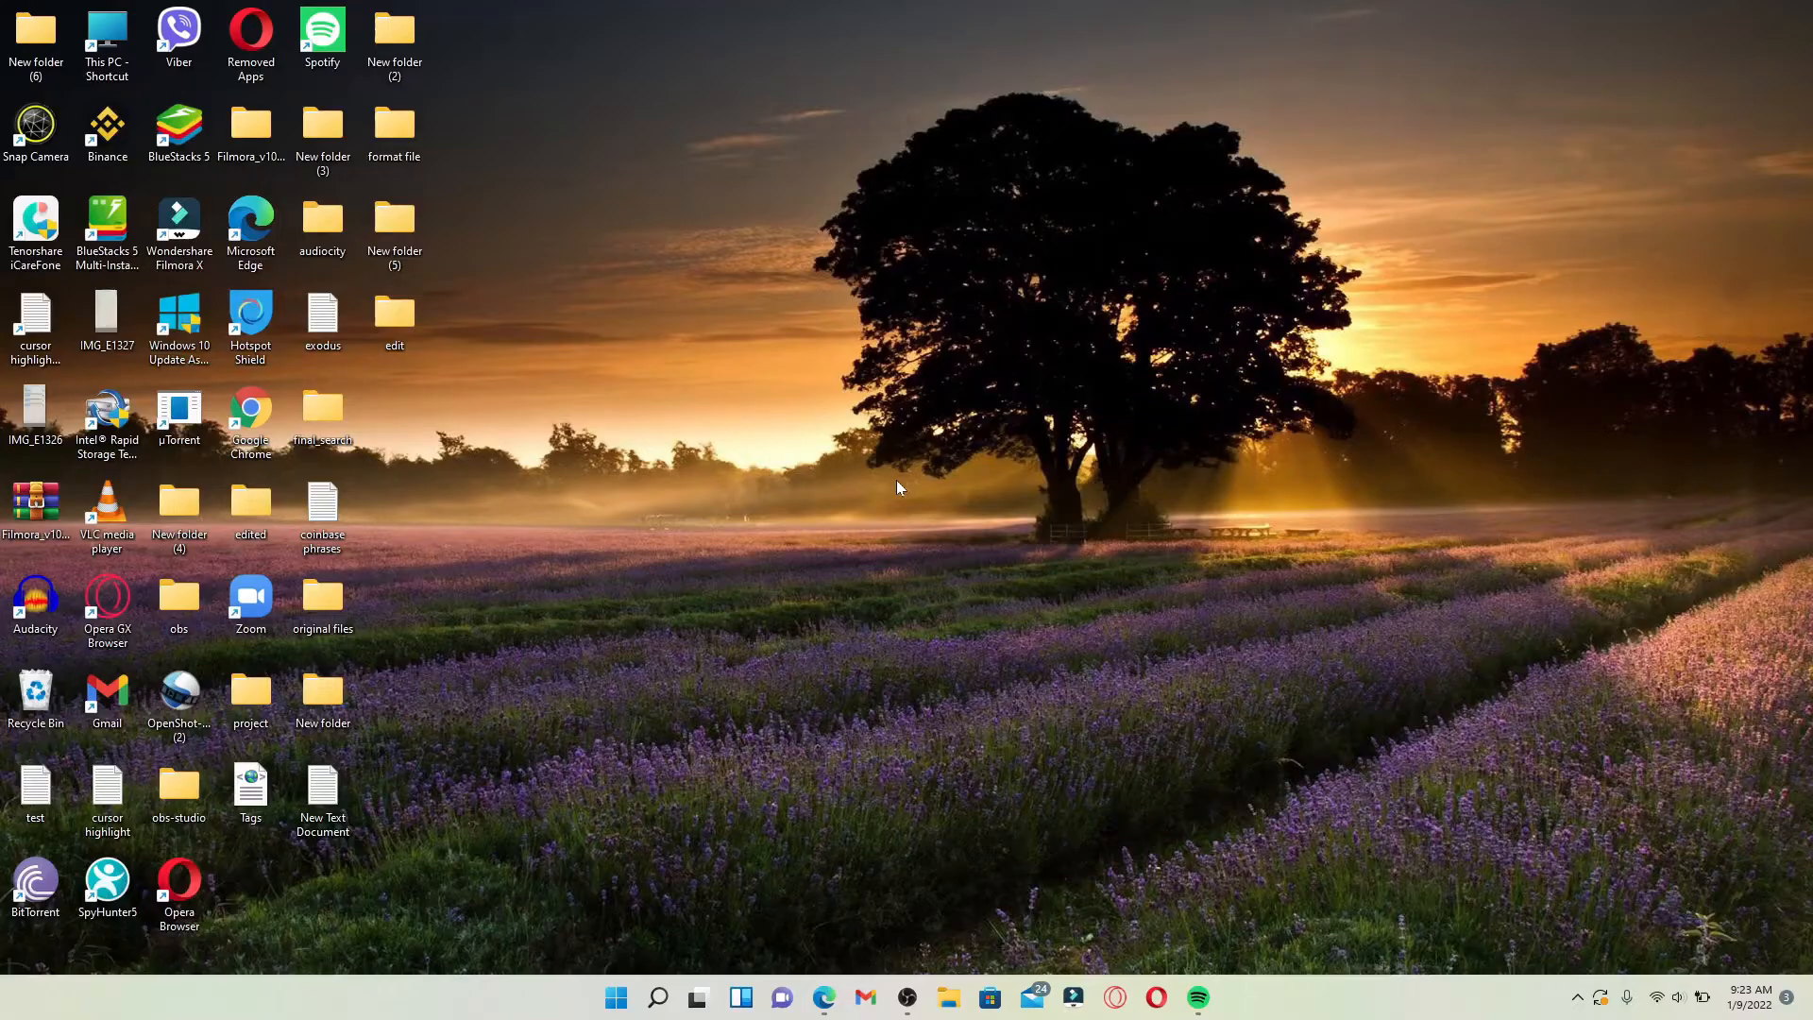
mouse_move(874, 499)
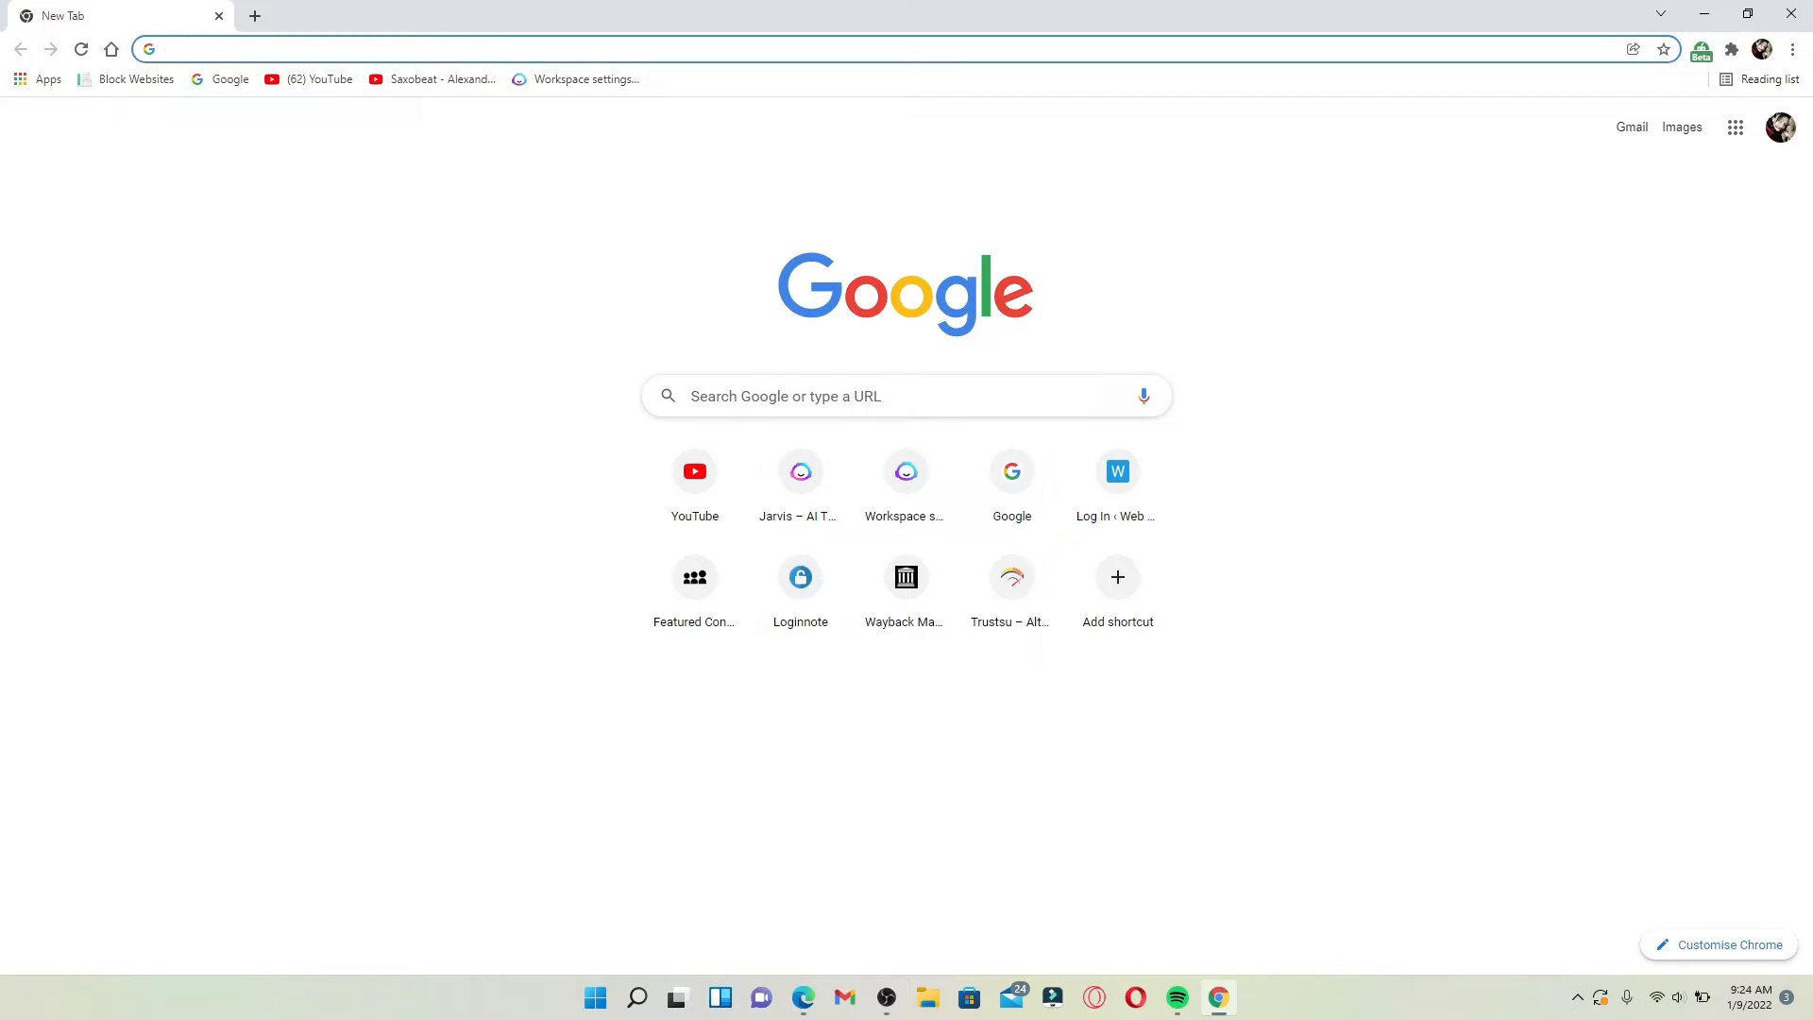
type("www.crunchyroll.com")
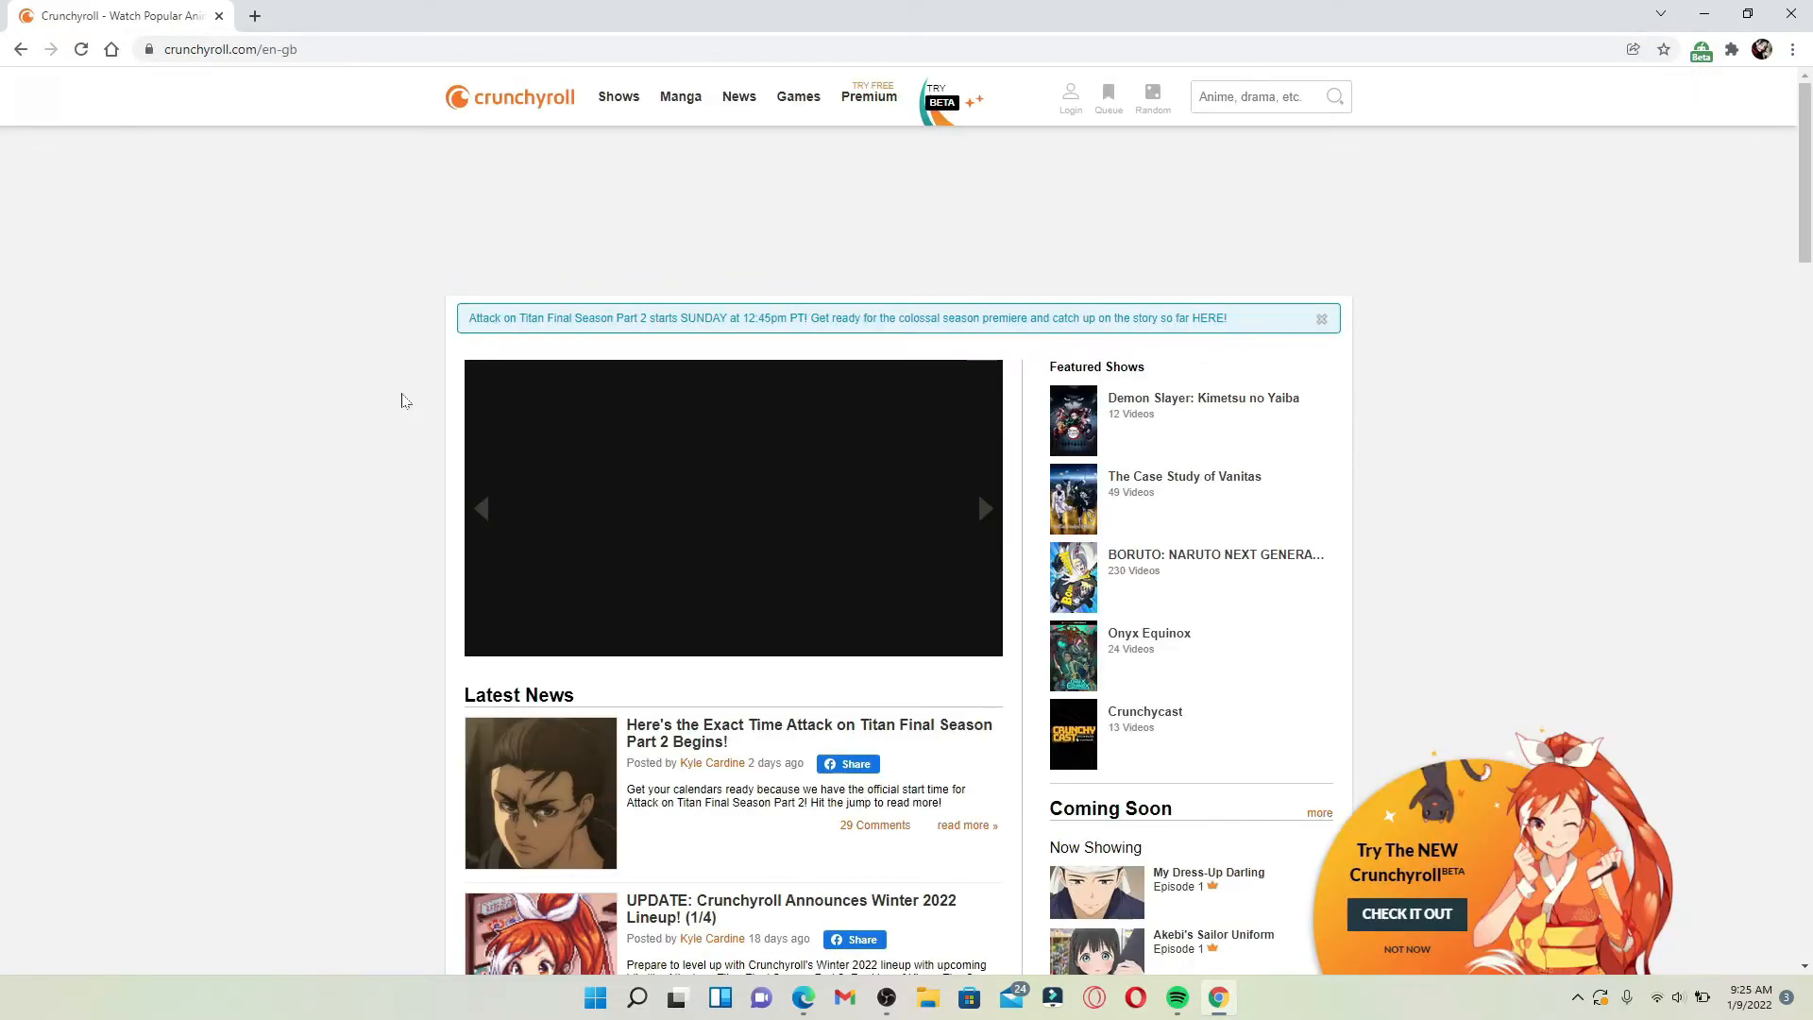
mouse_move(321, 531)
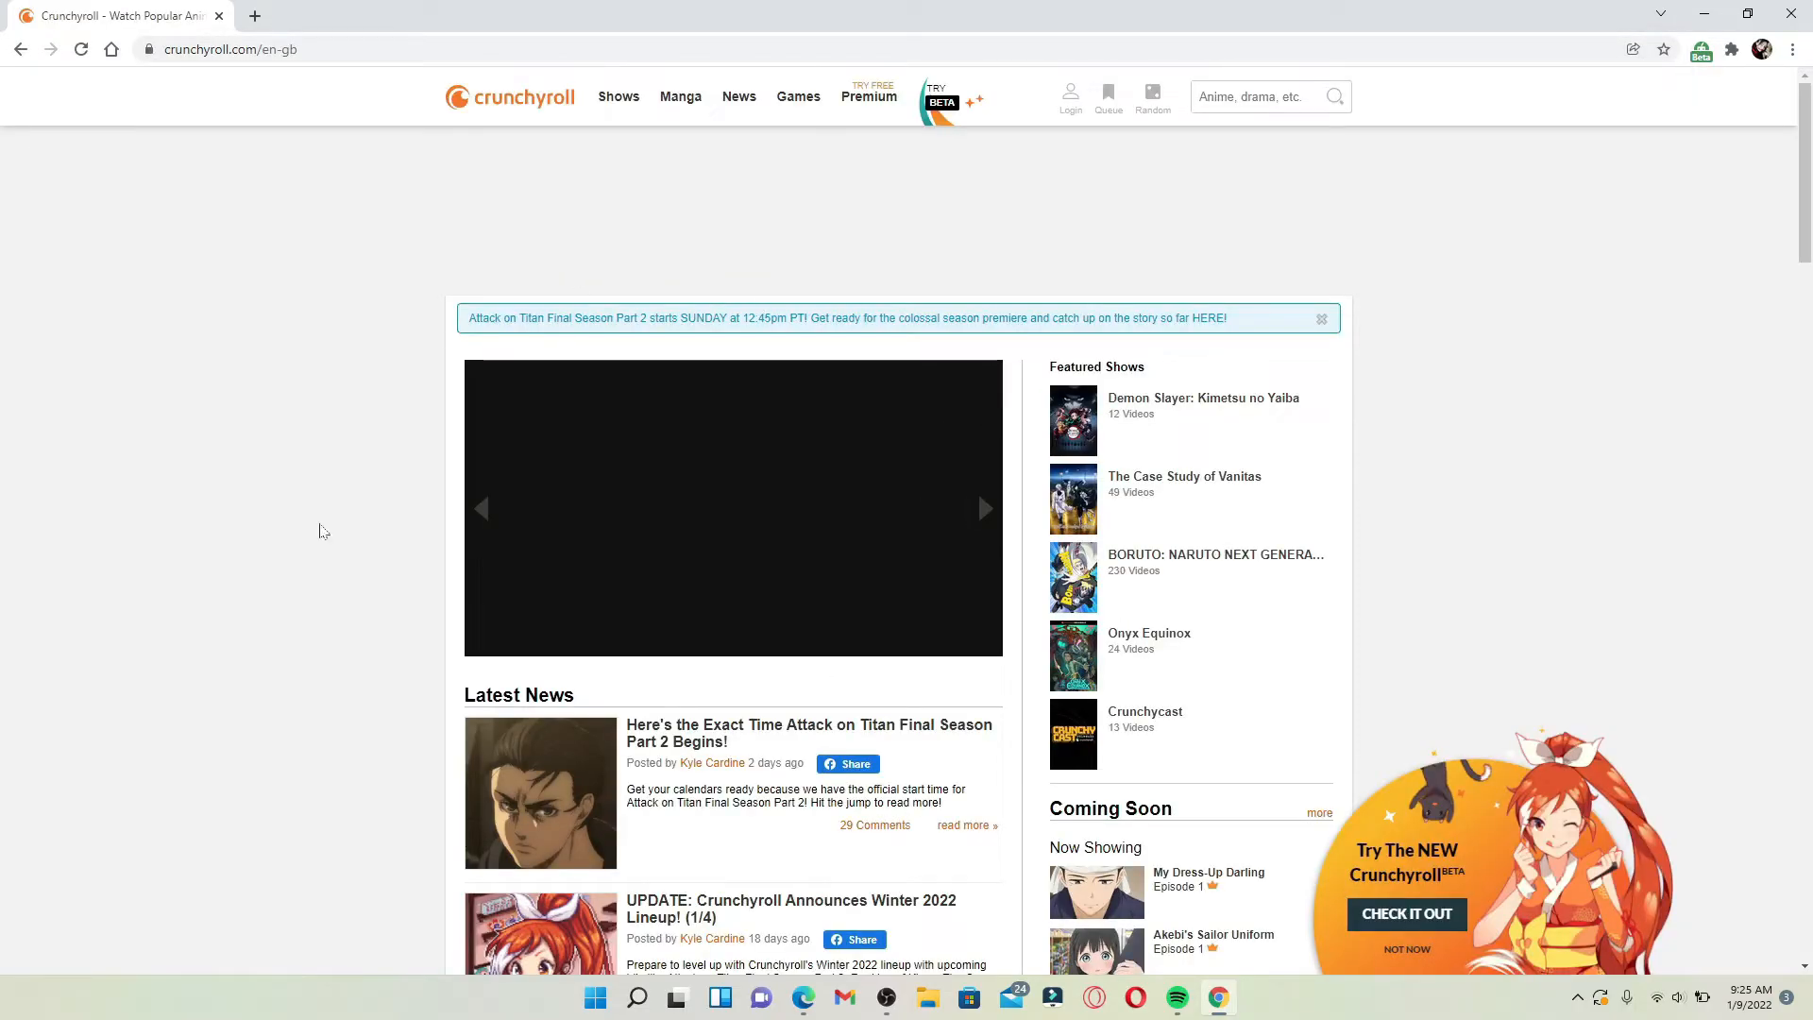
mouse_move(342, 517)
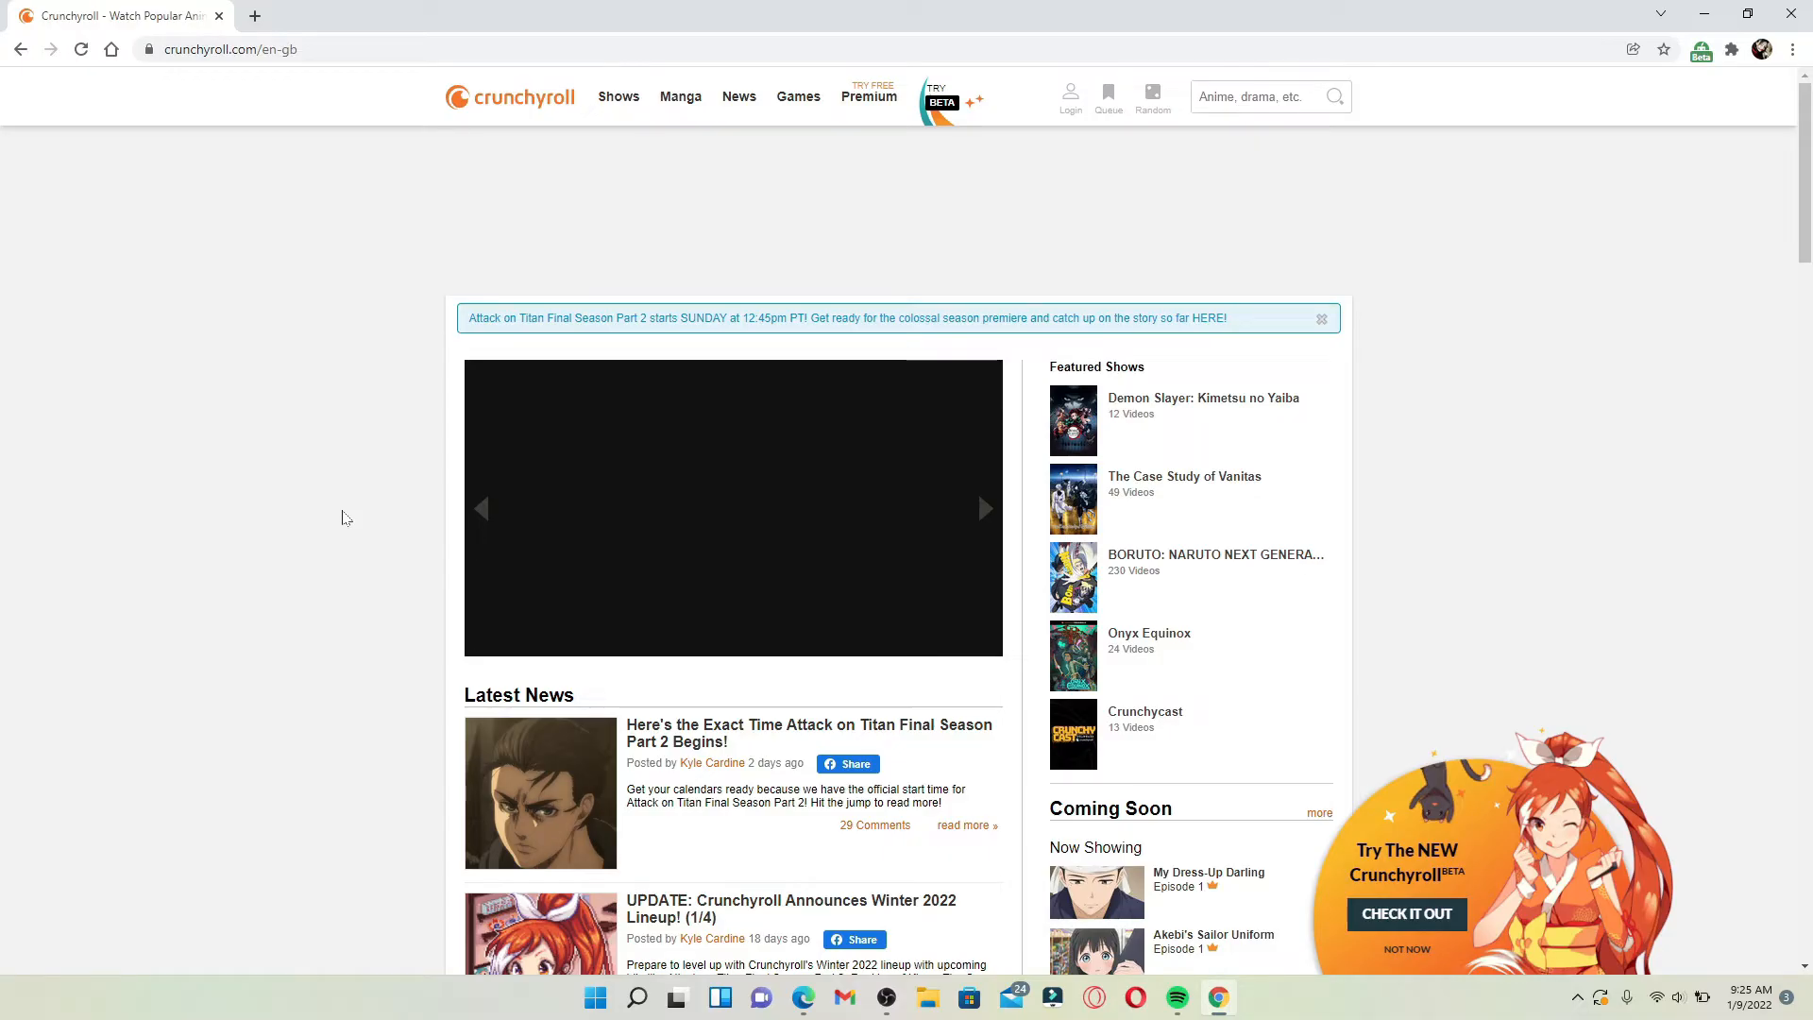
mouse_move(740, 393)
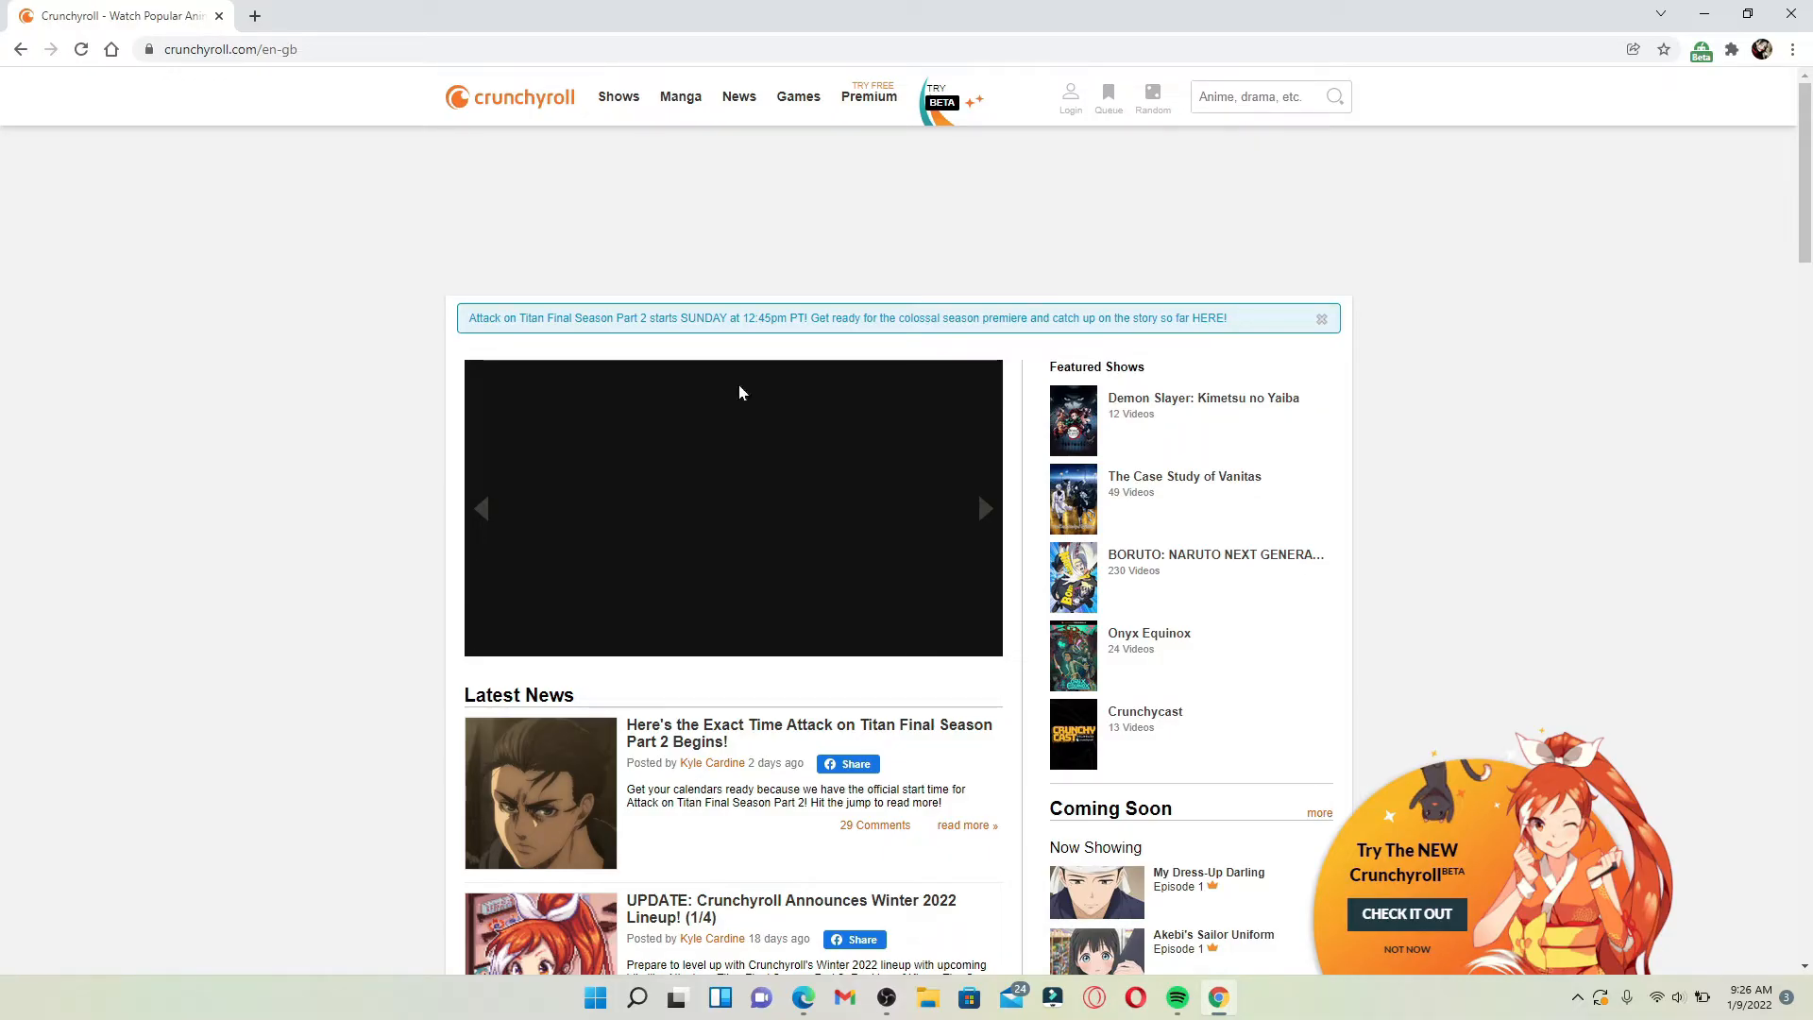
mouse_move(637, 440)
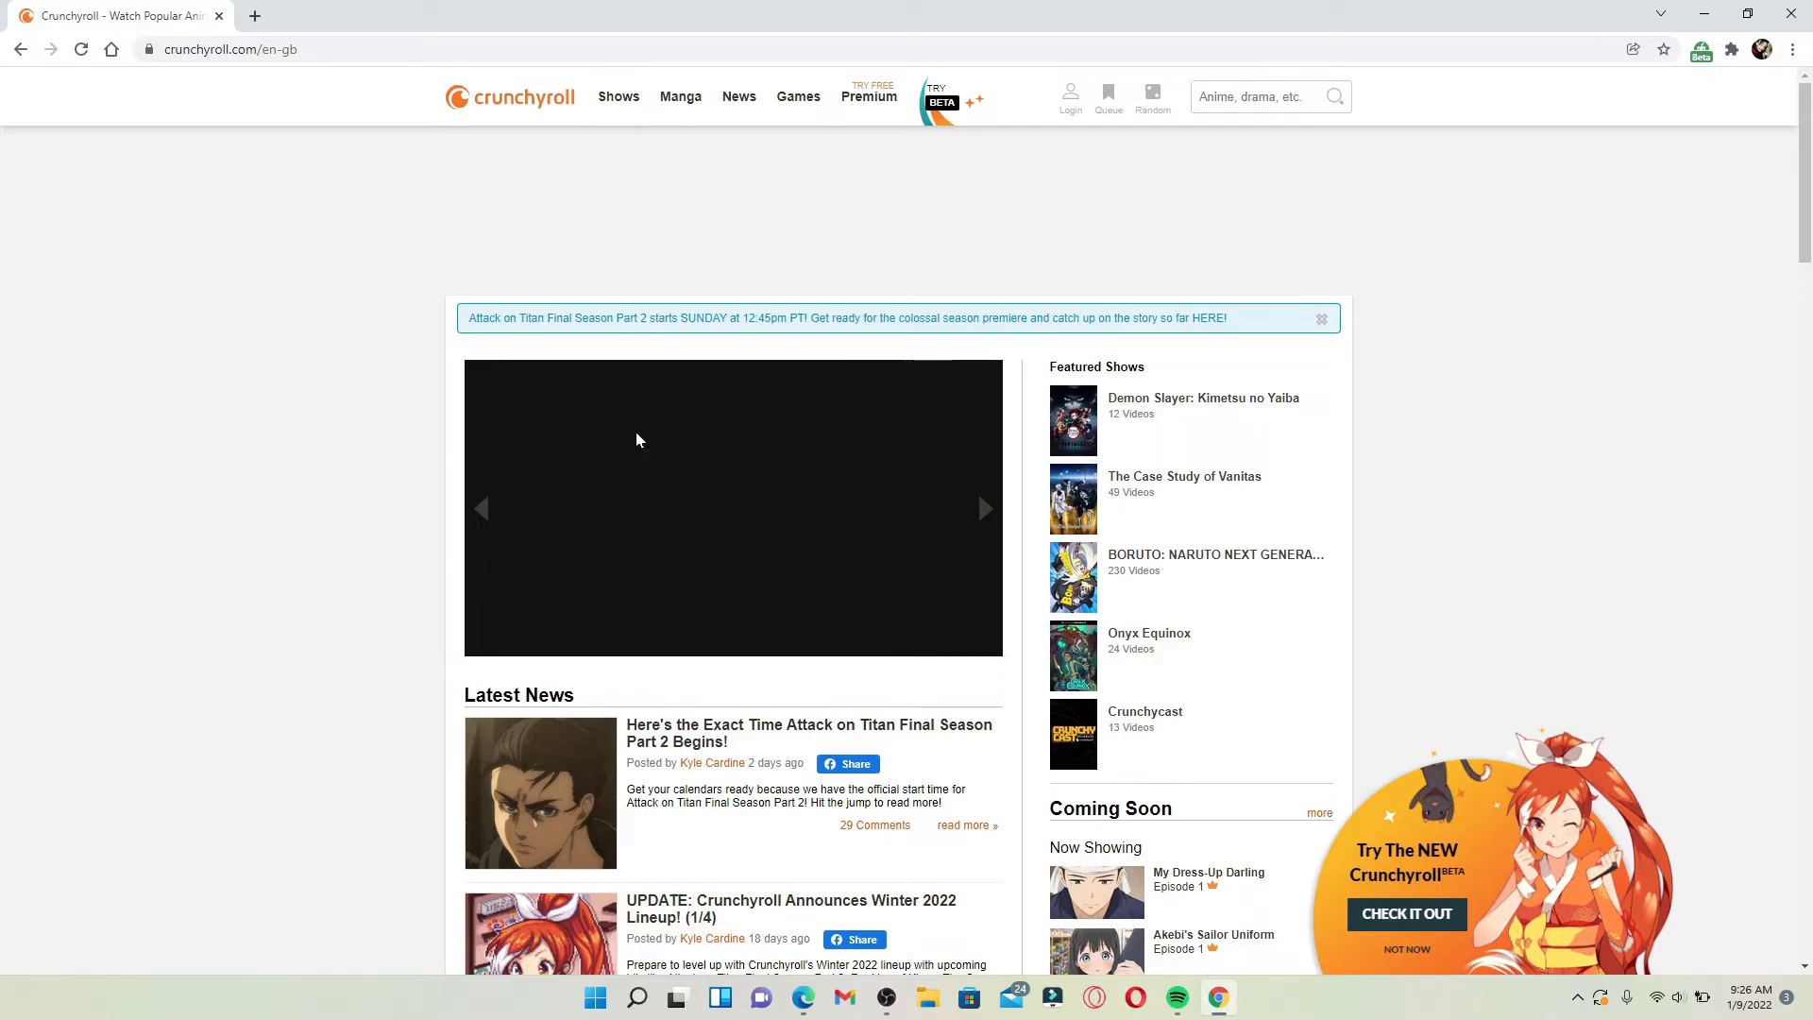
mouse_move(1063, 126)
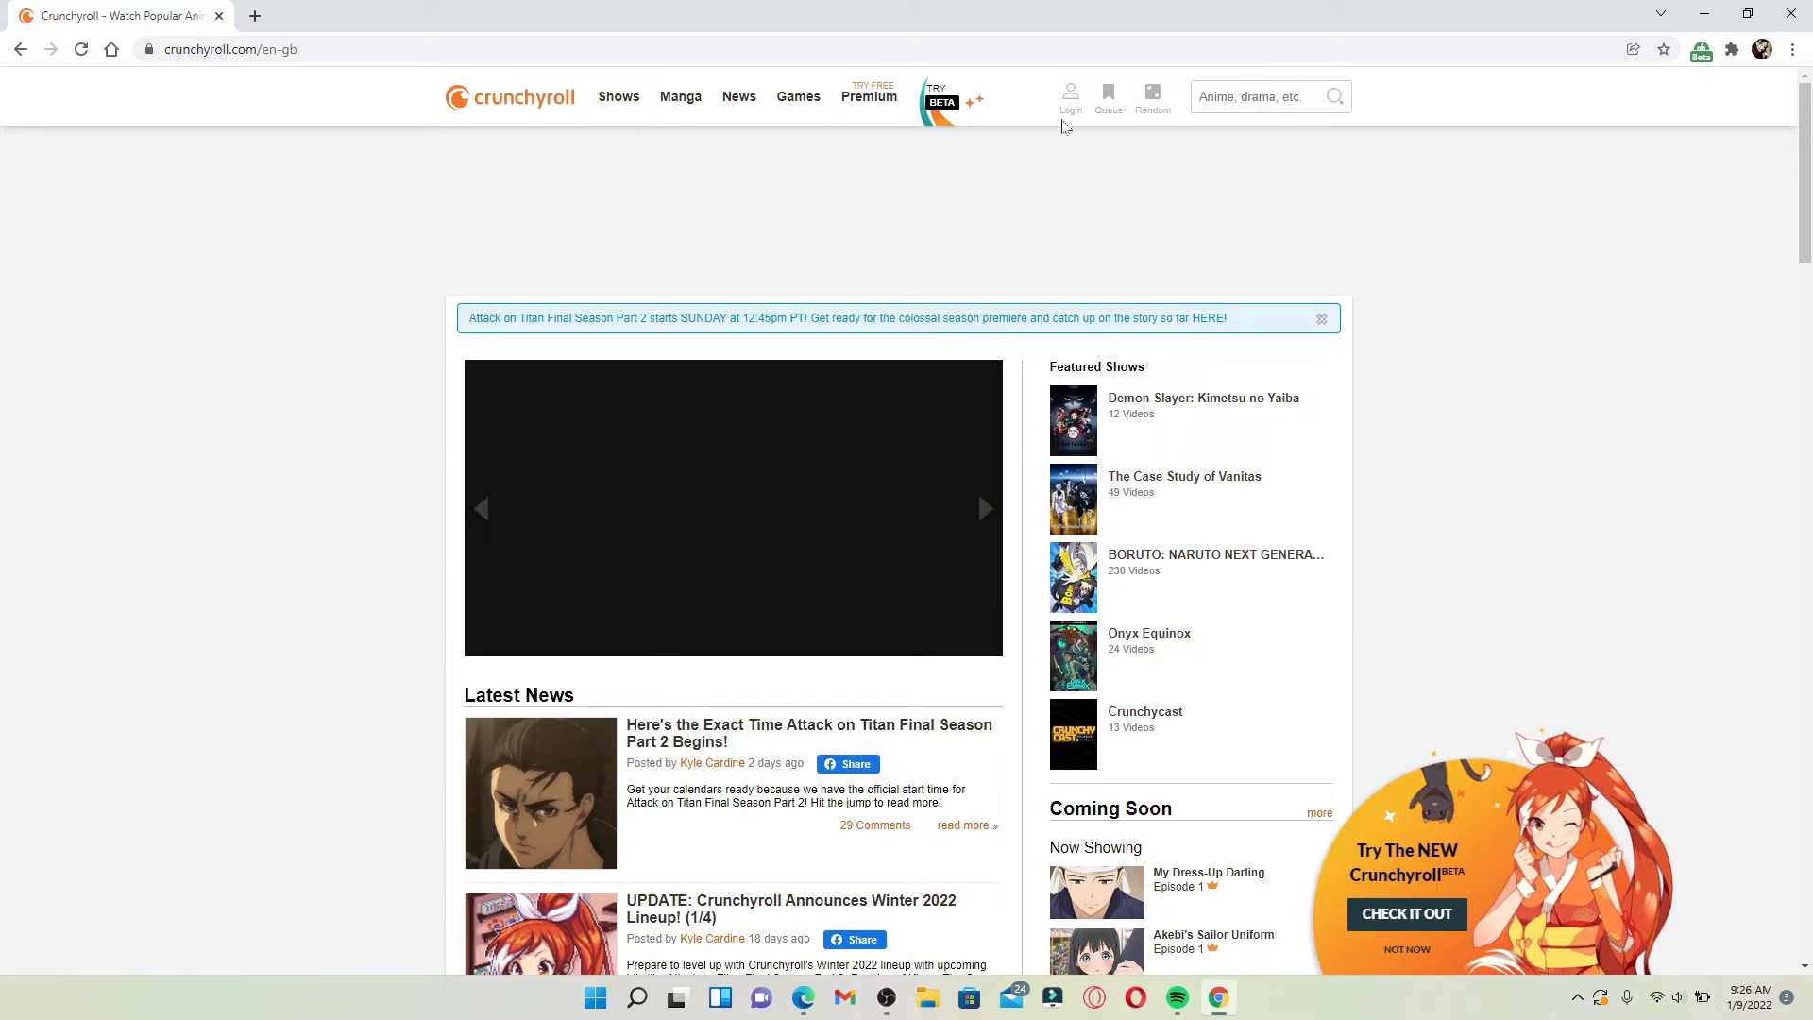
- Reach the Sign Up / Log In page from the header's login icon
left_click(1069, 96)
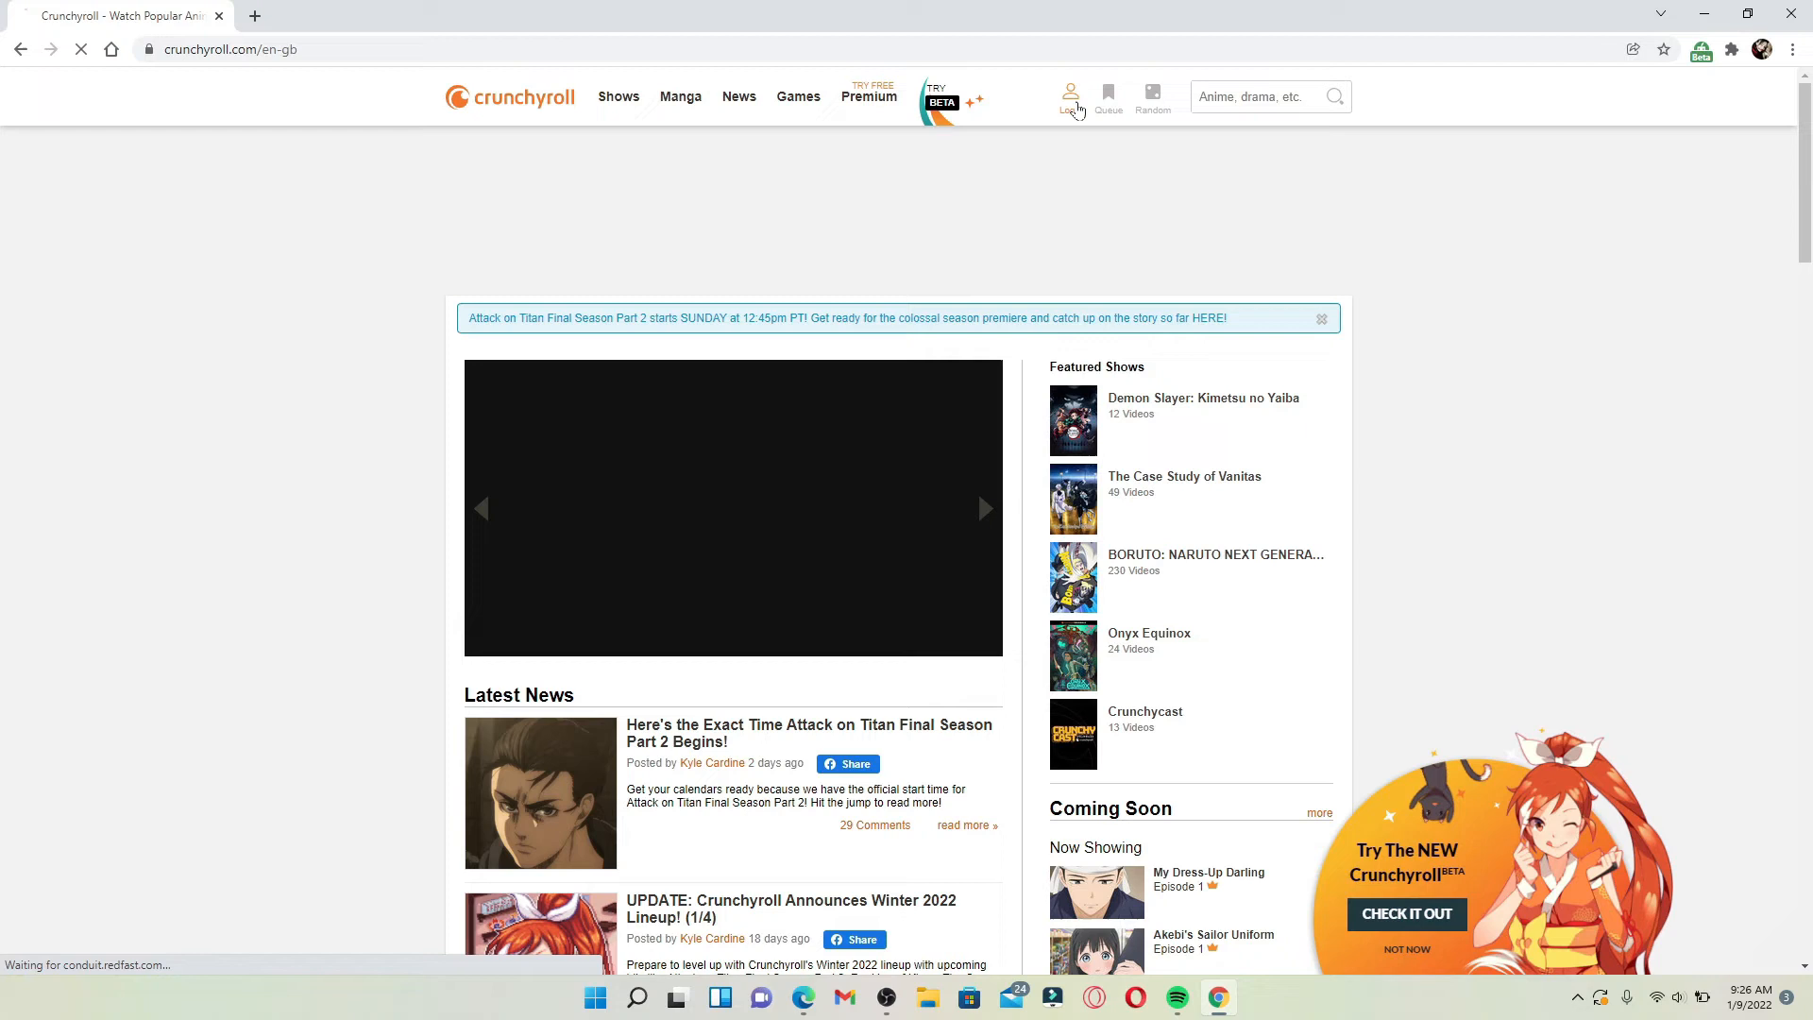
left_click(1069, 96)
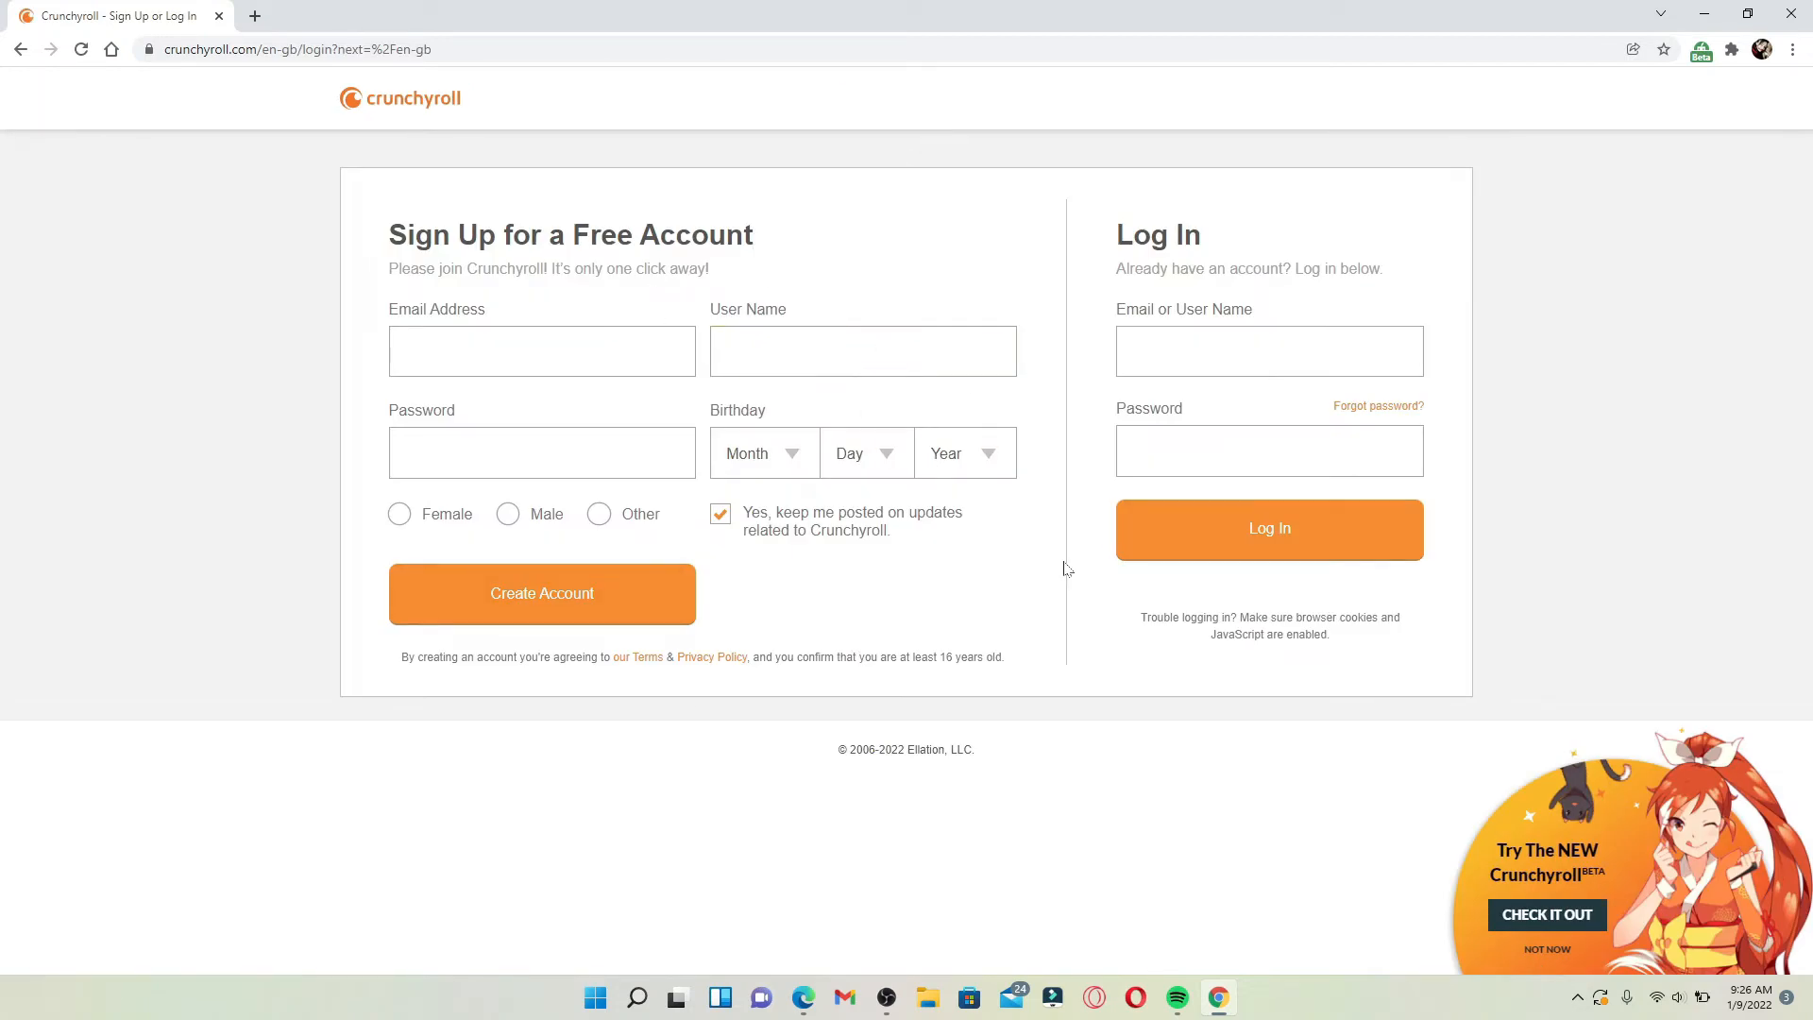
mouse_move(1012, 542)
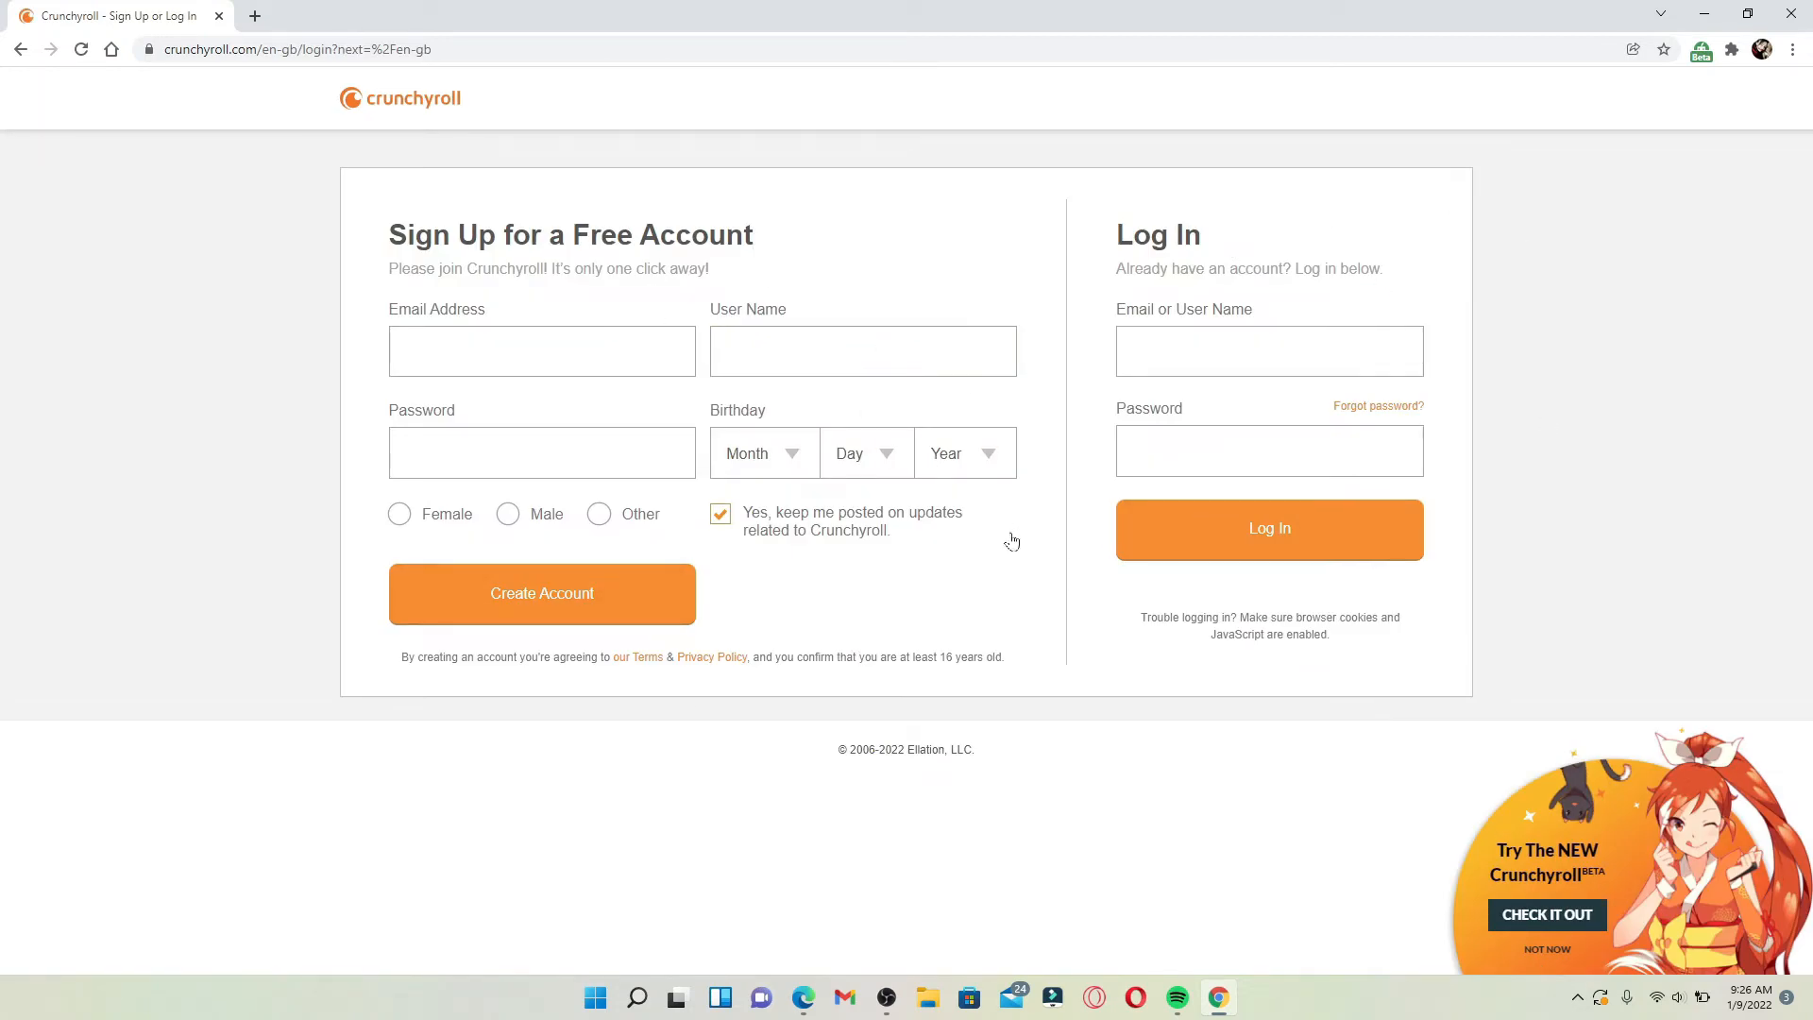
mouse_move(1099, 415)
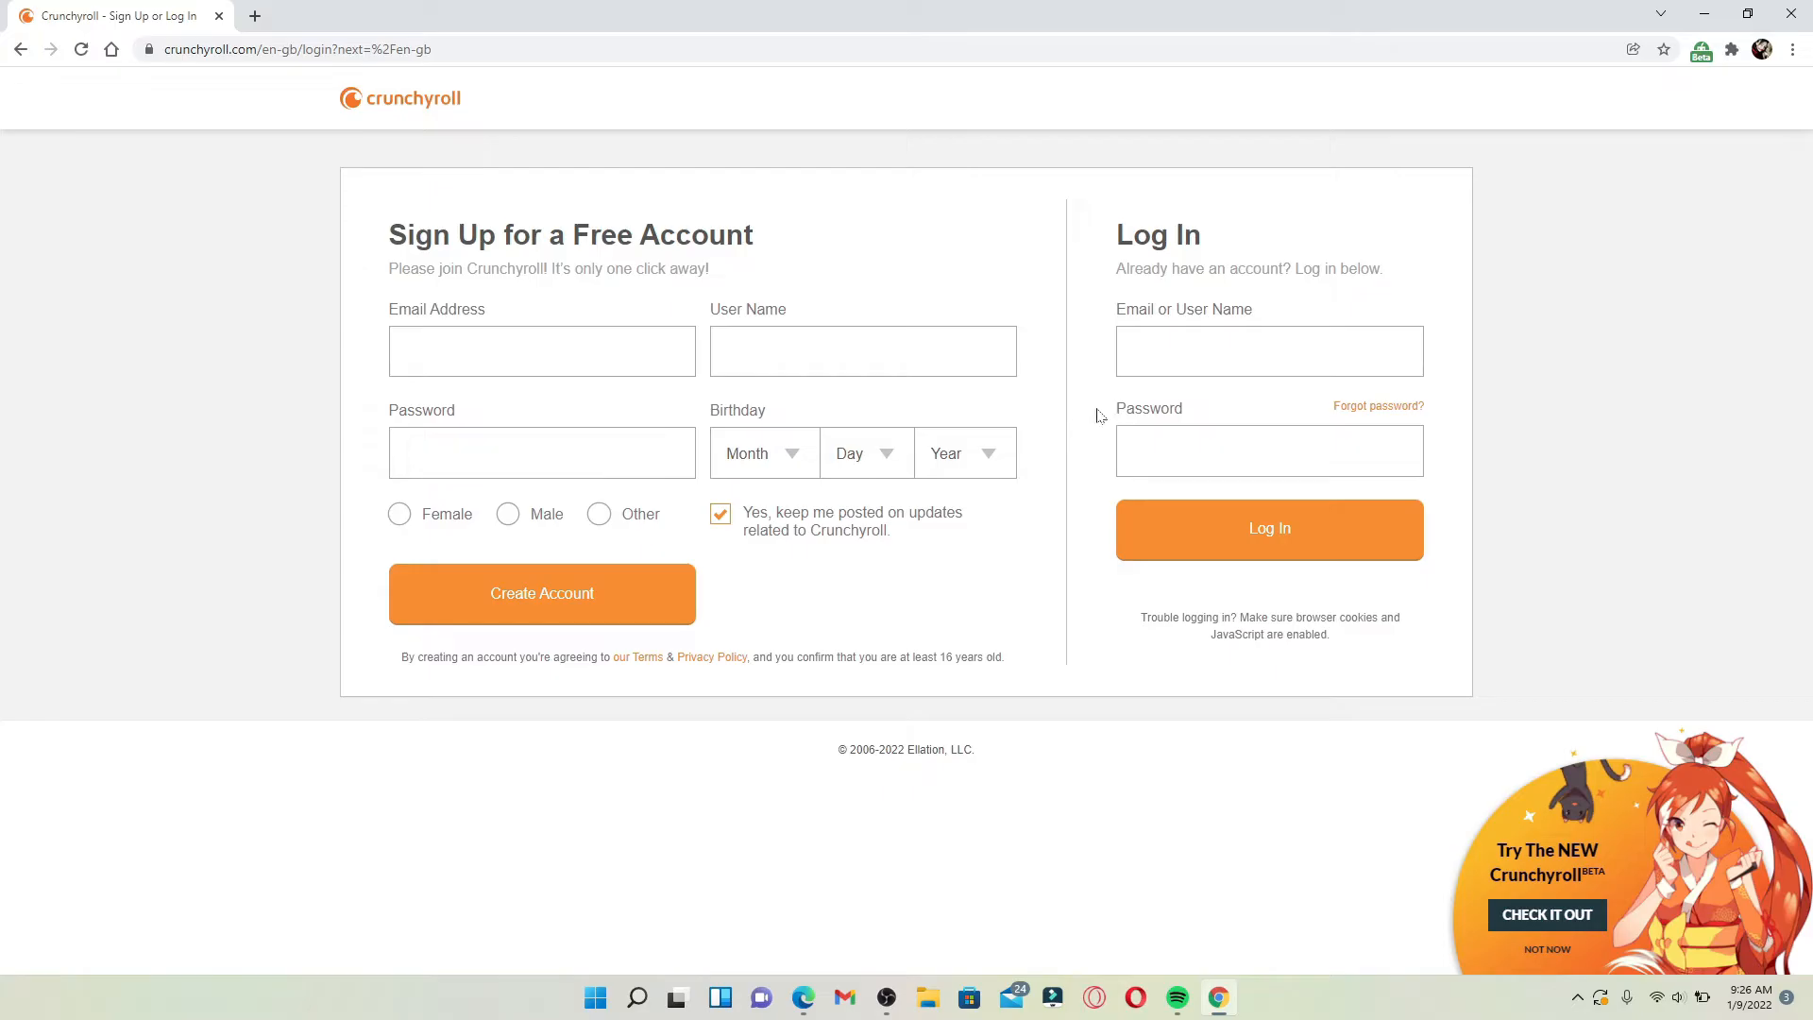
left_click(1269, 529)
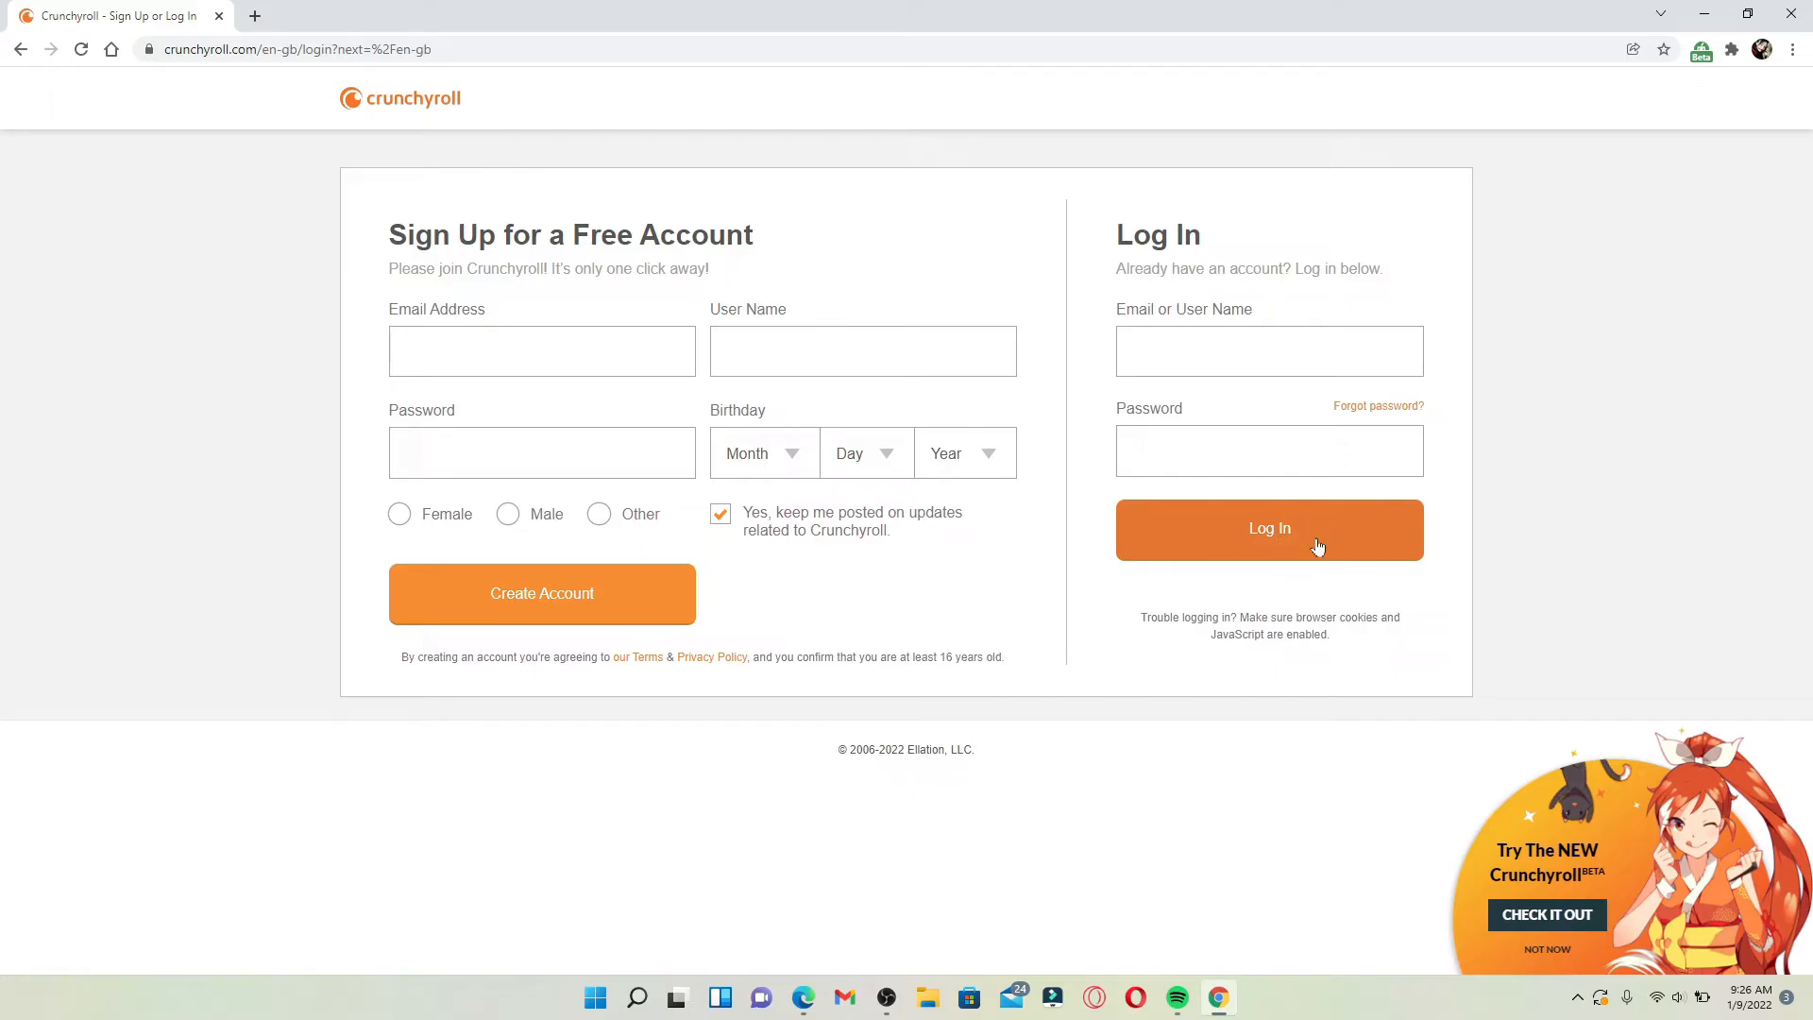
mouse_move(514, 771)
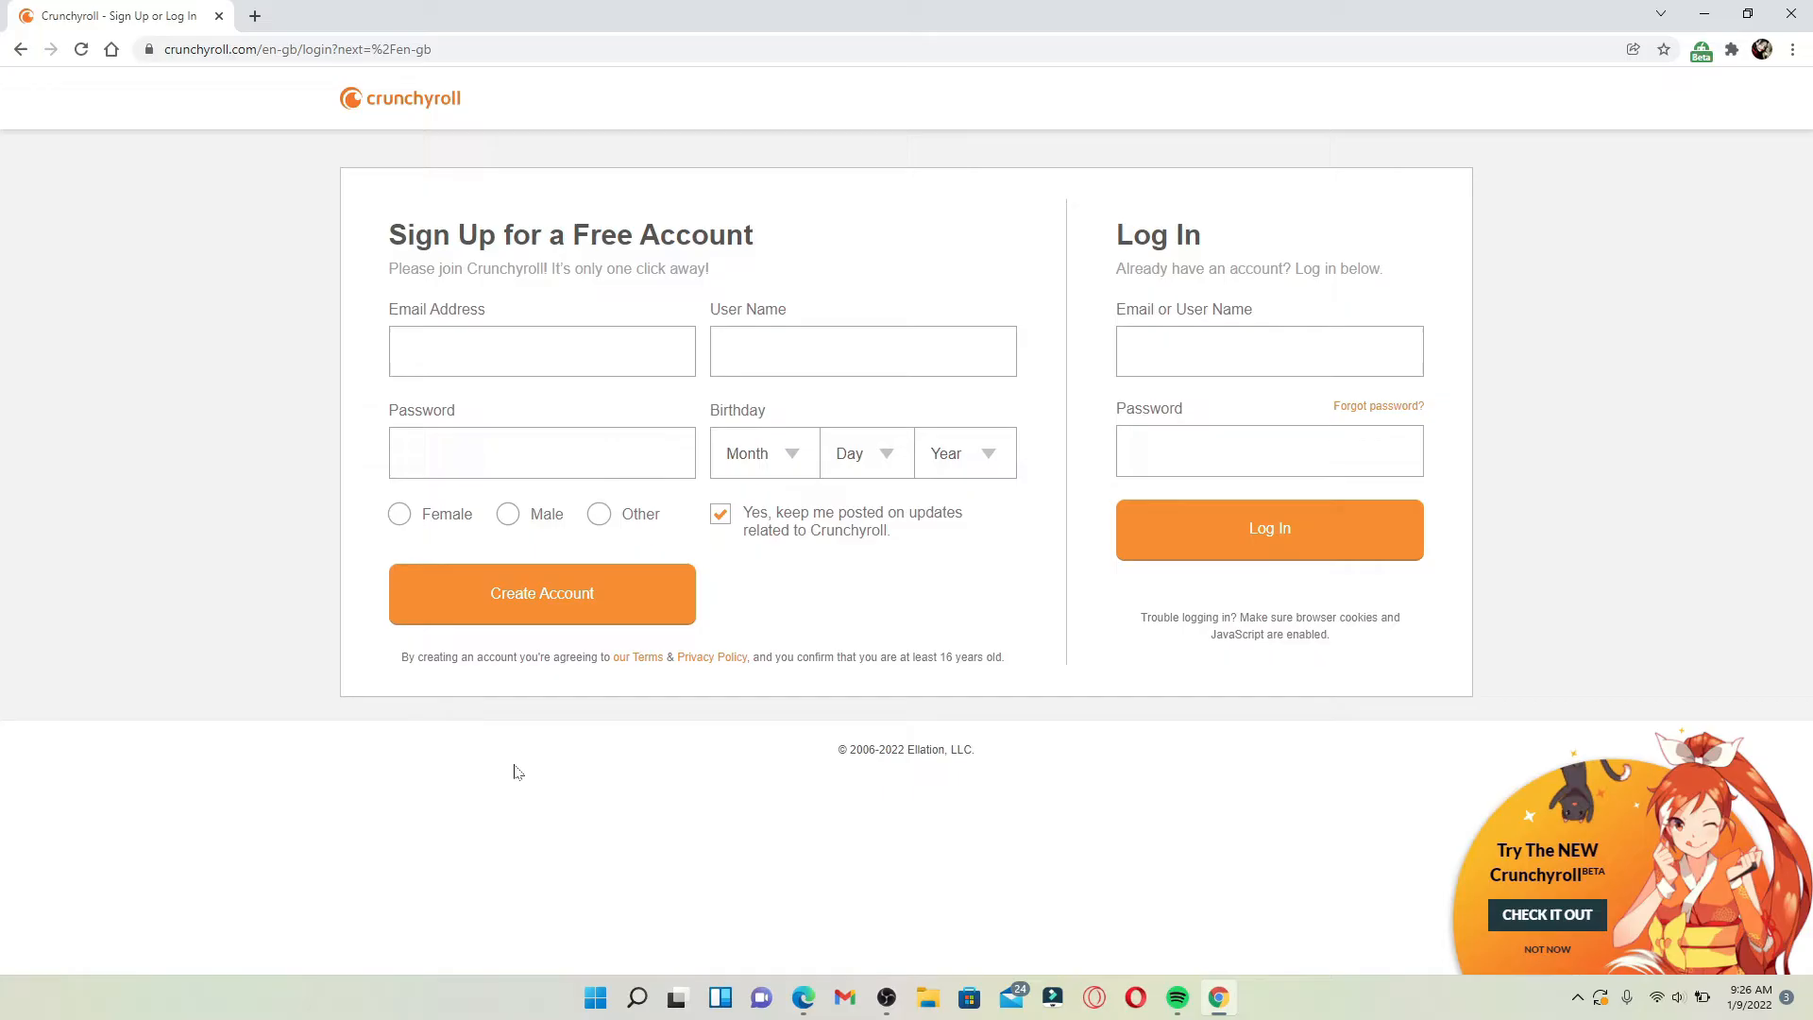
- Enter the sign-up email and the user name rupadulal, both validated
left_click(540, 351)
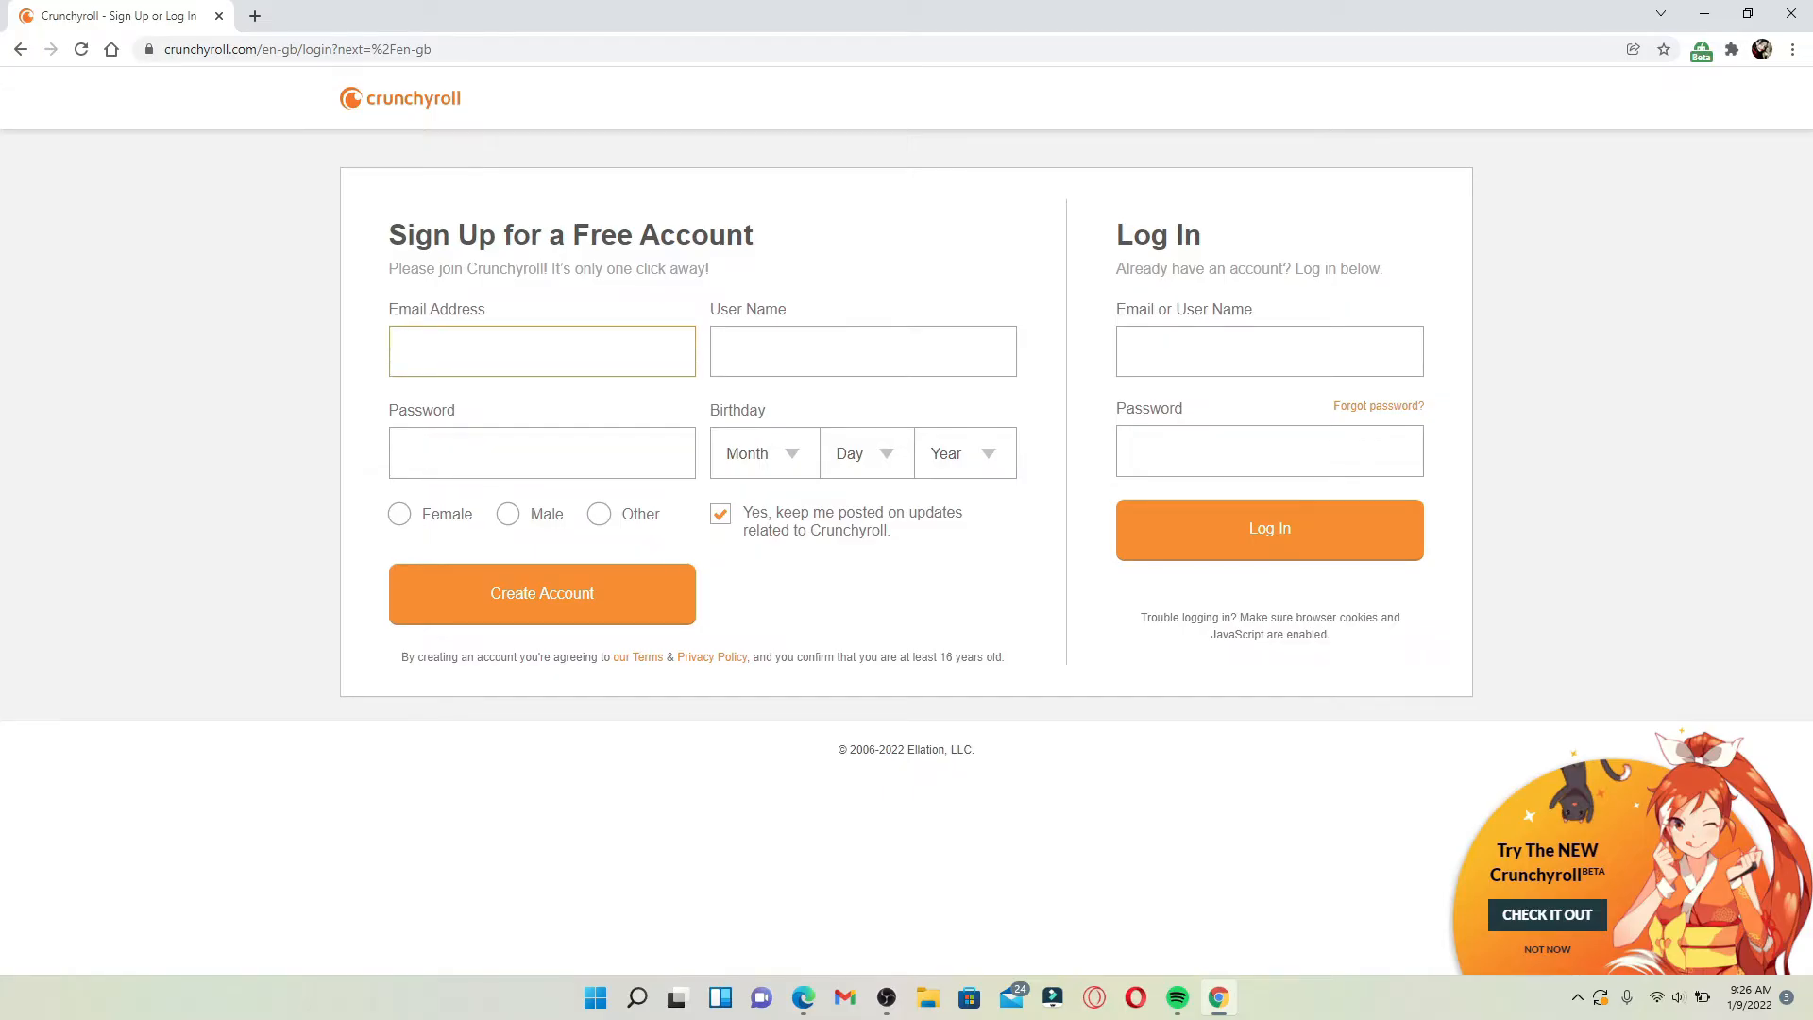
left_click(542, 351)
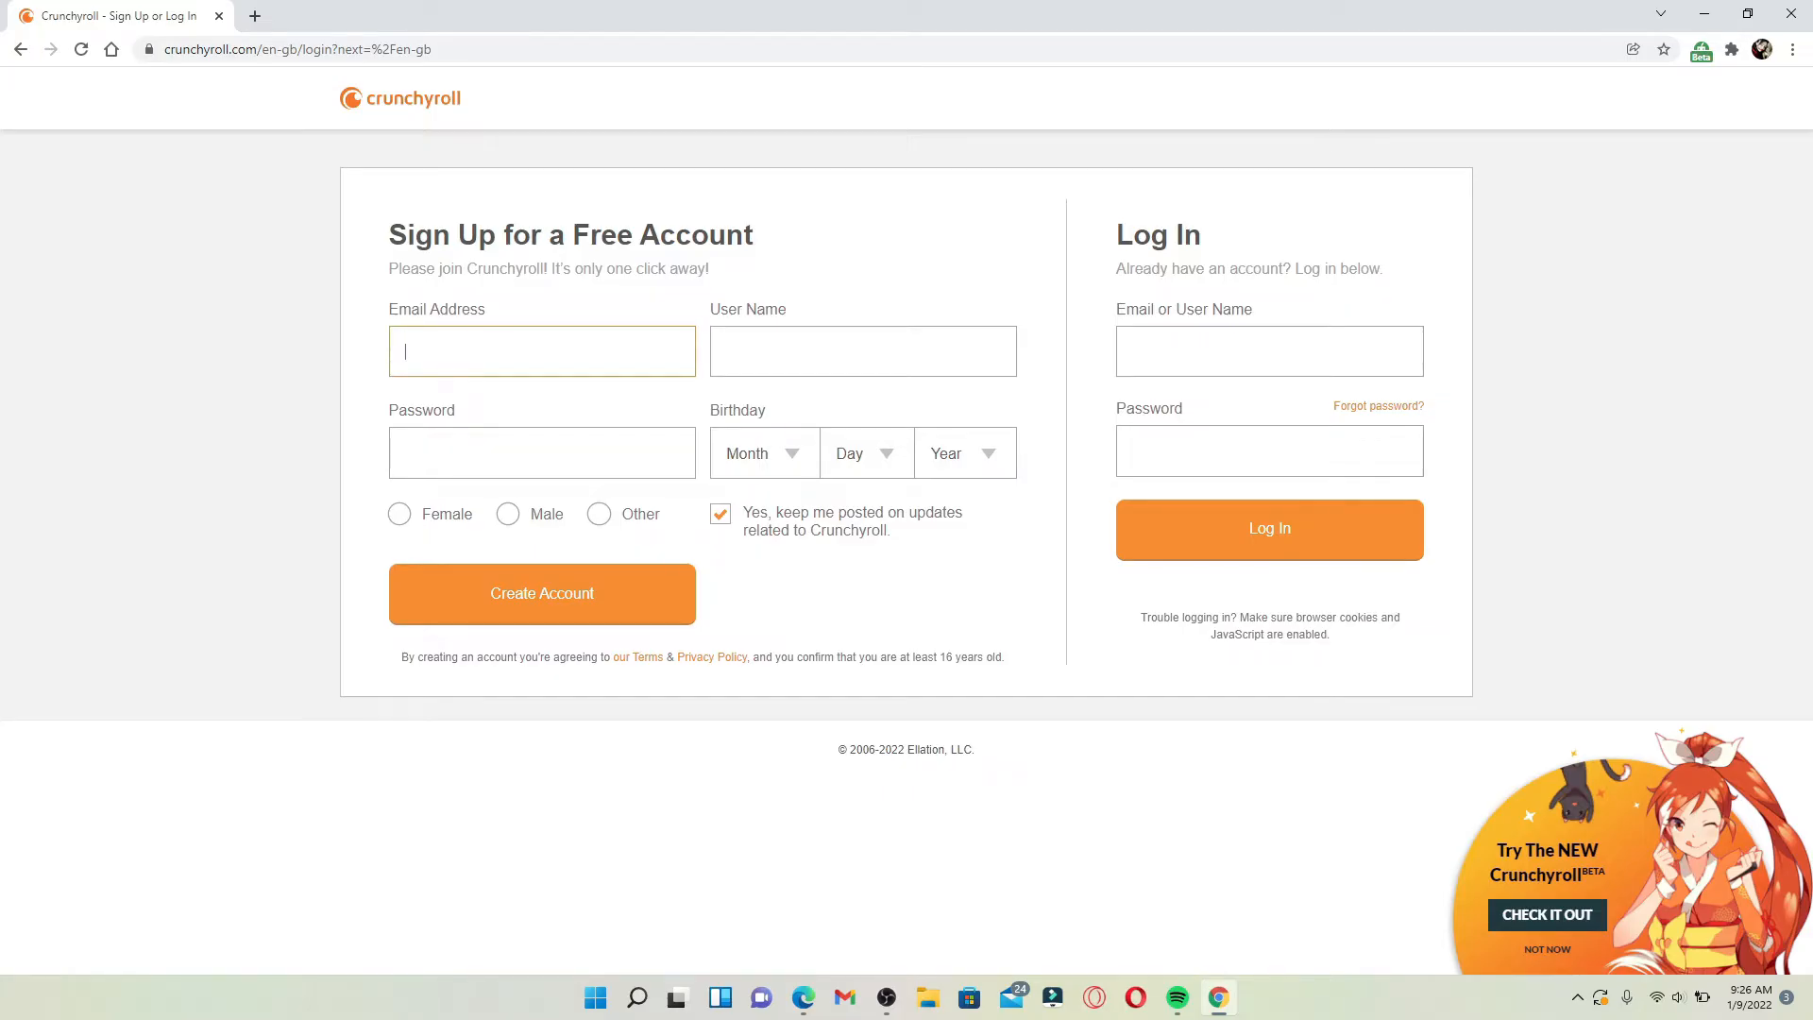
type("roop")
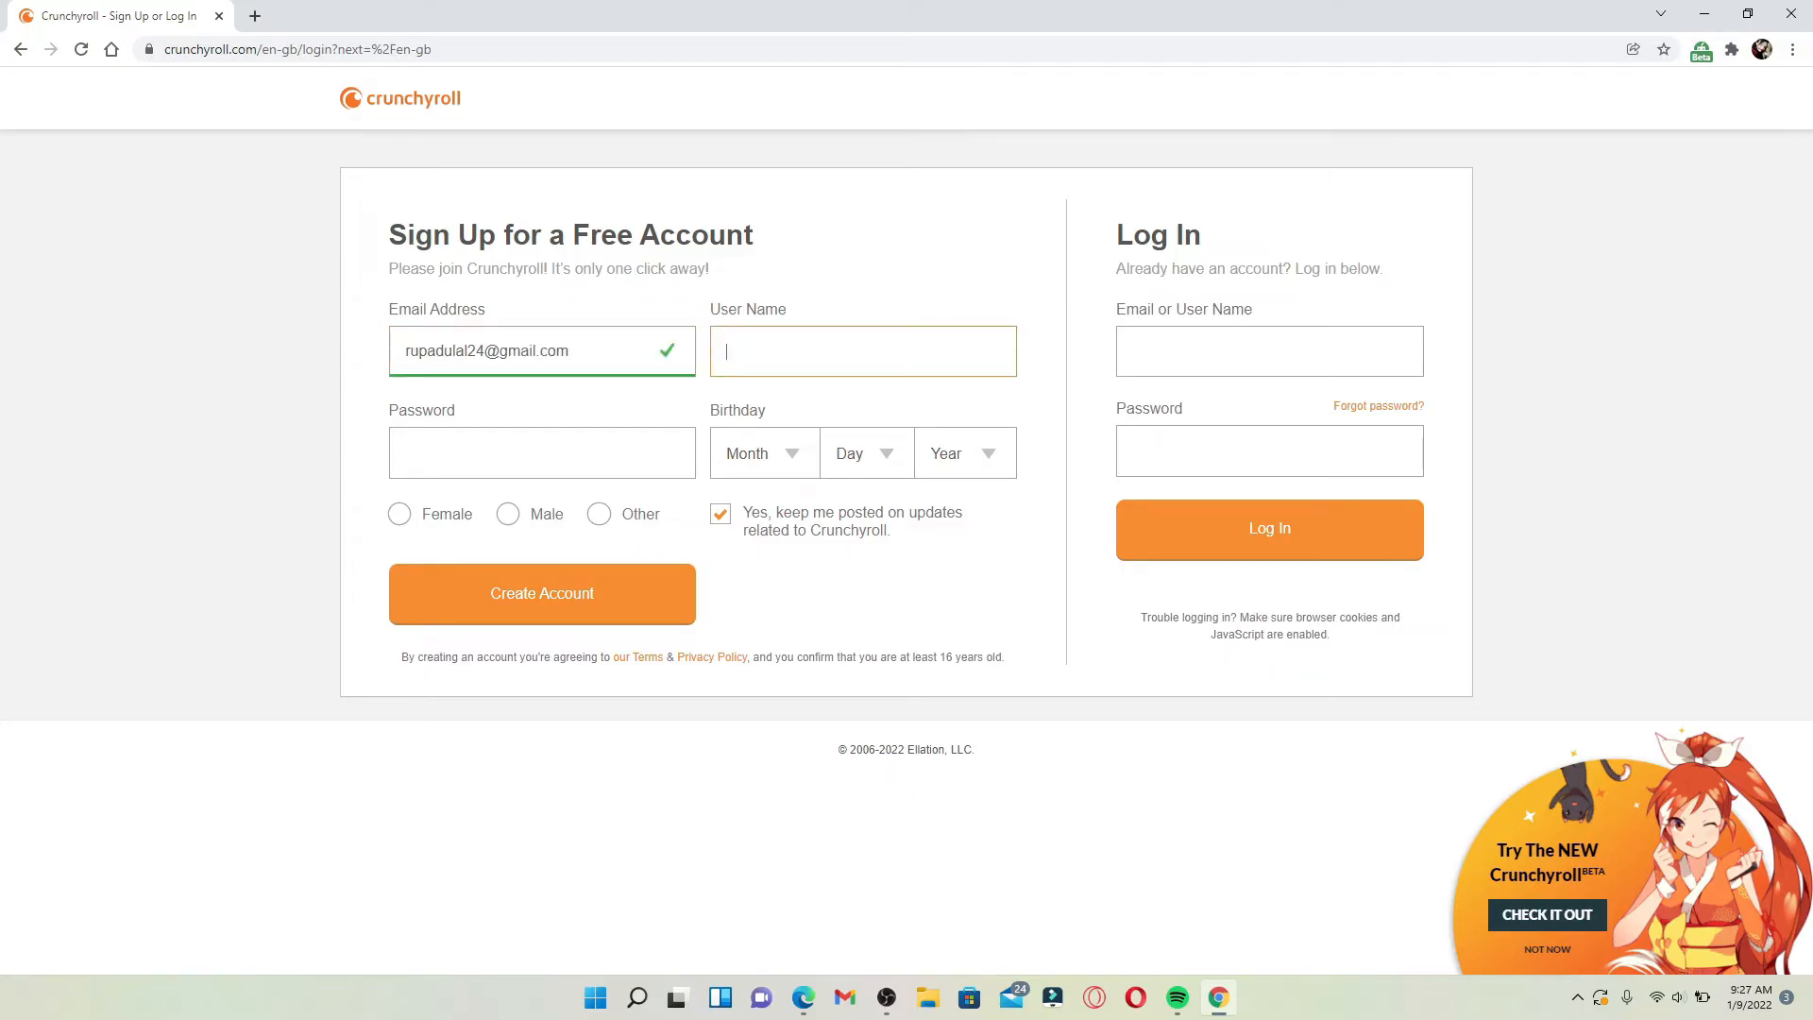
type("r")
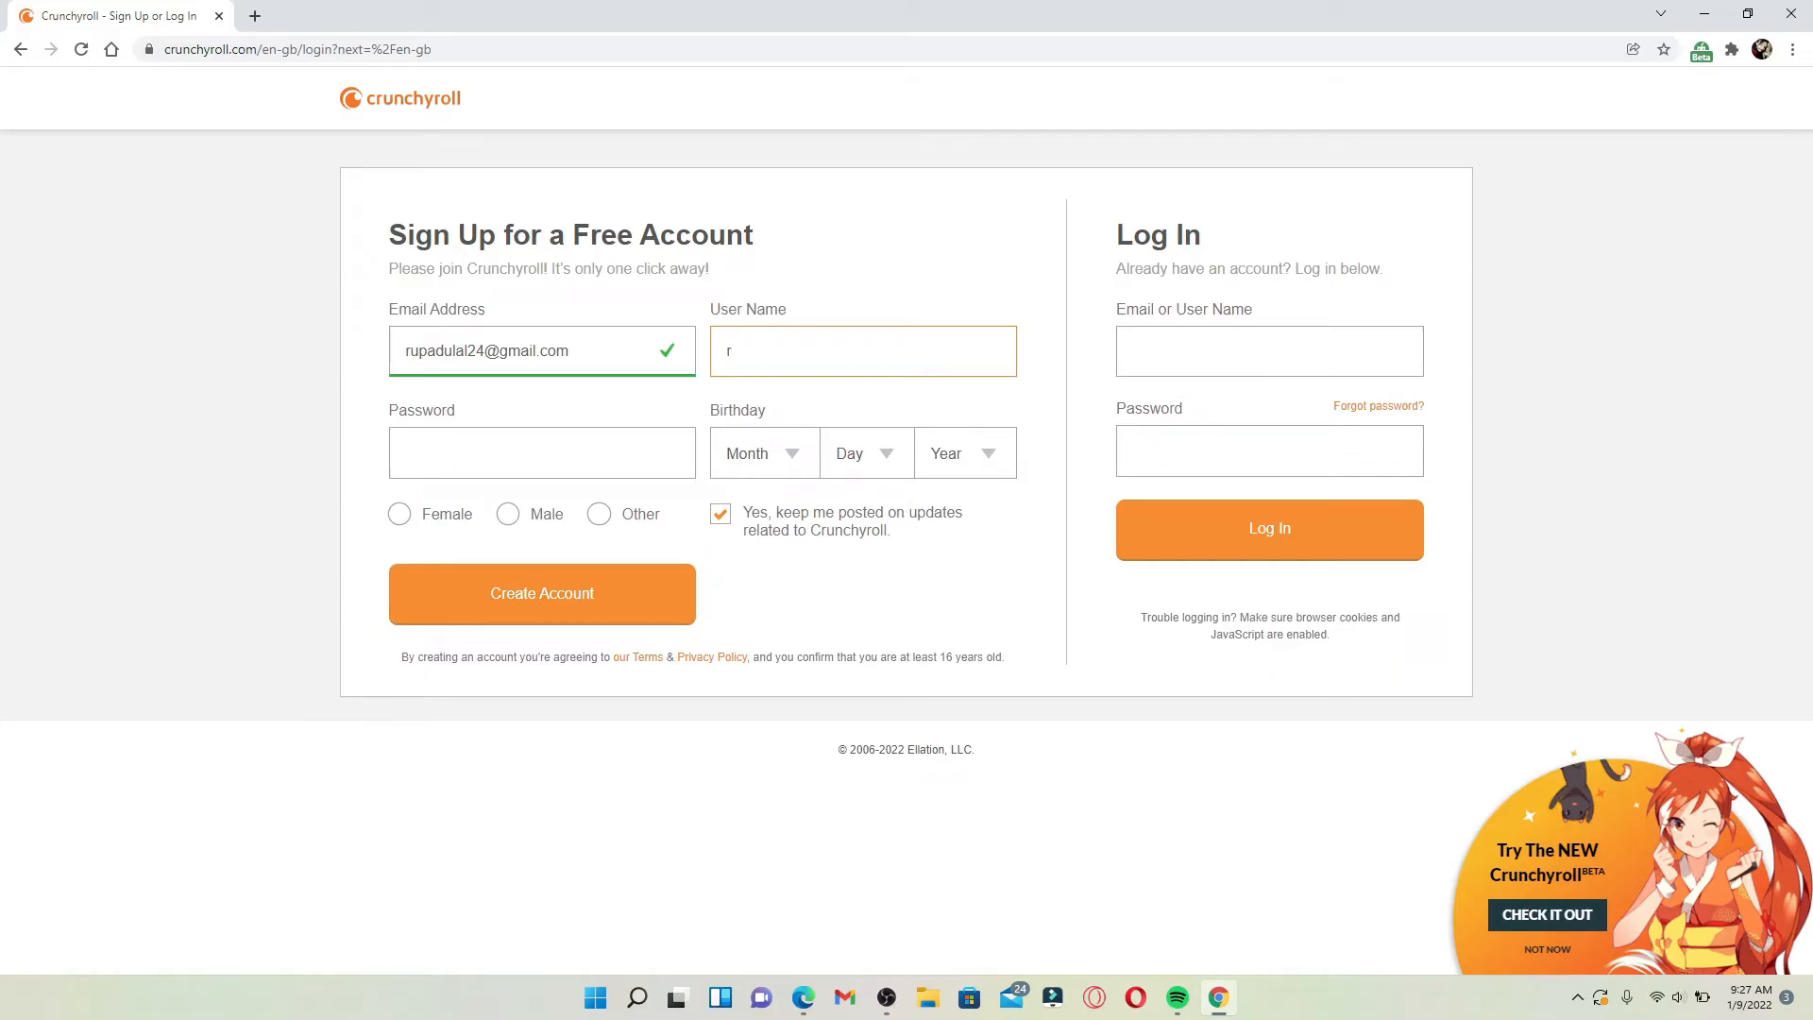
type("upadulal")
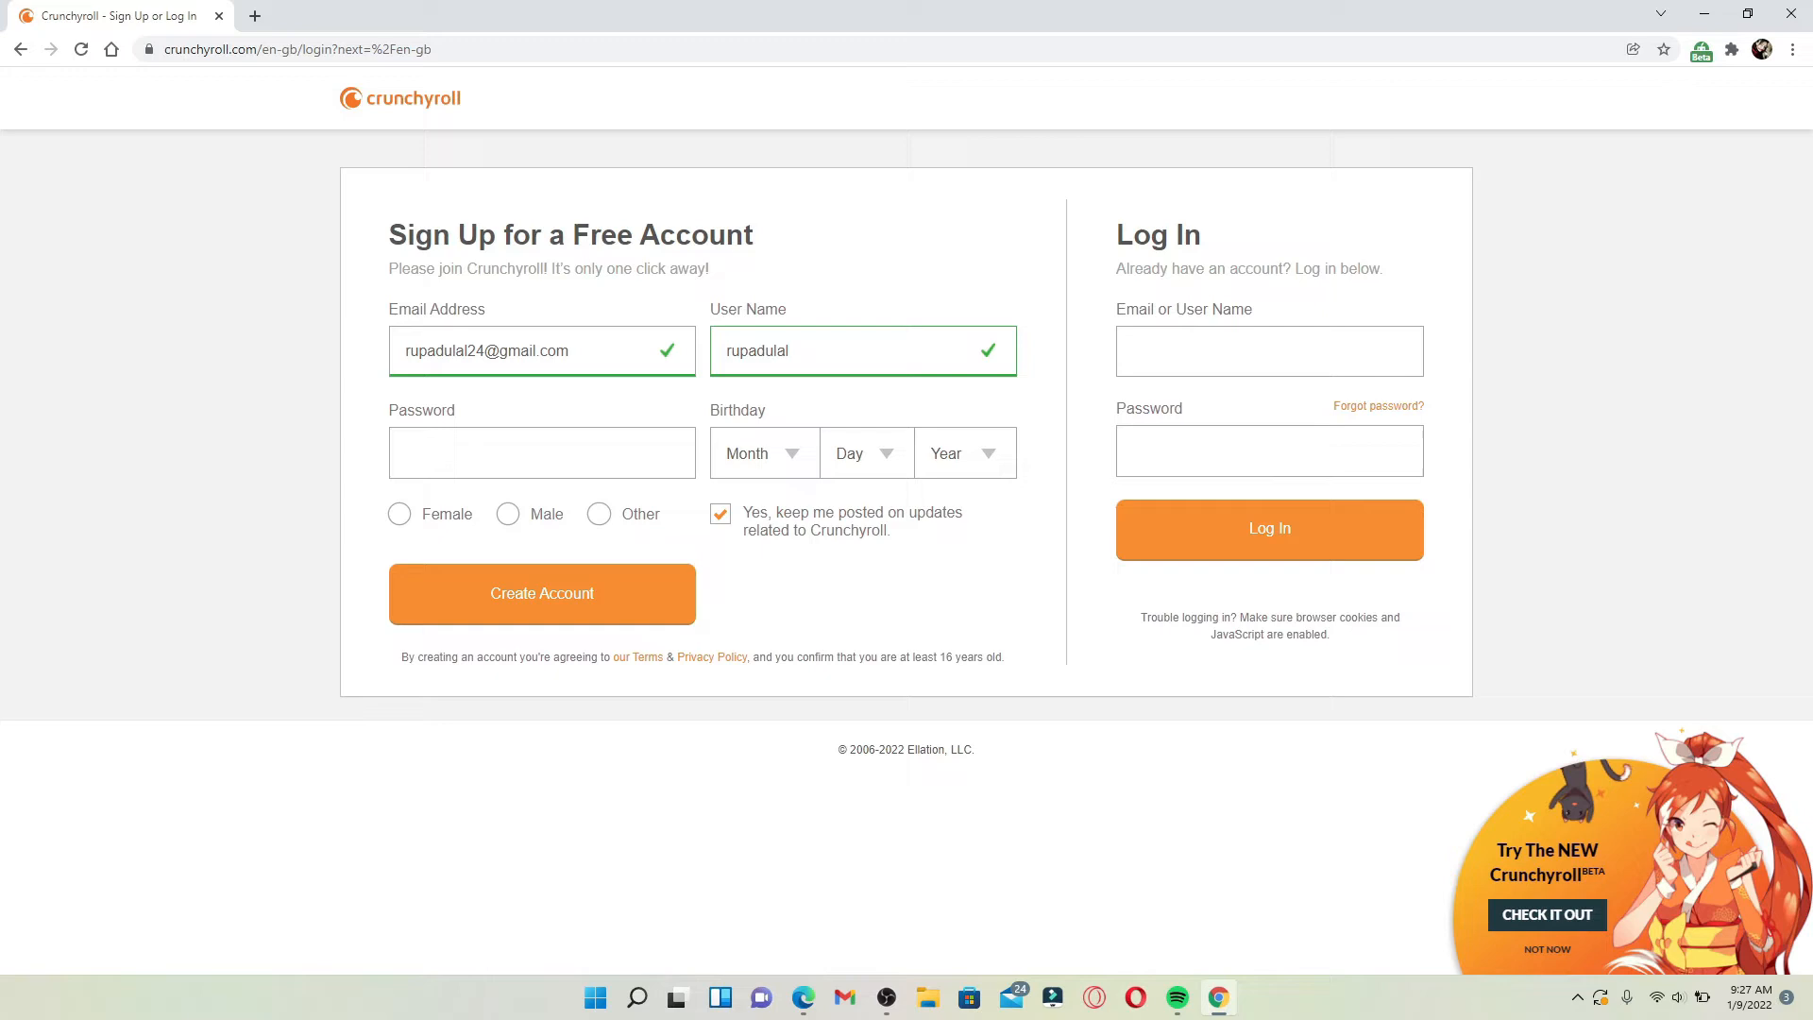
- Fill in a password in the sign-up form's Password field
left_click(542, 451)
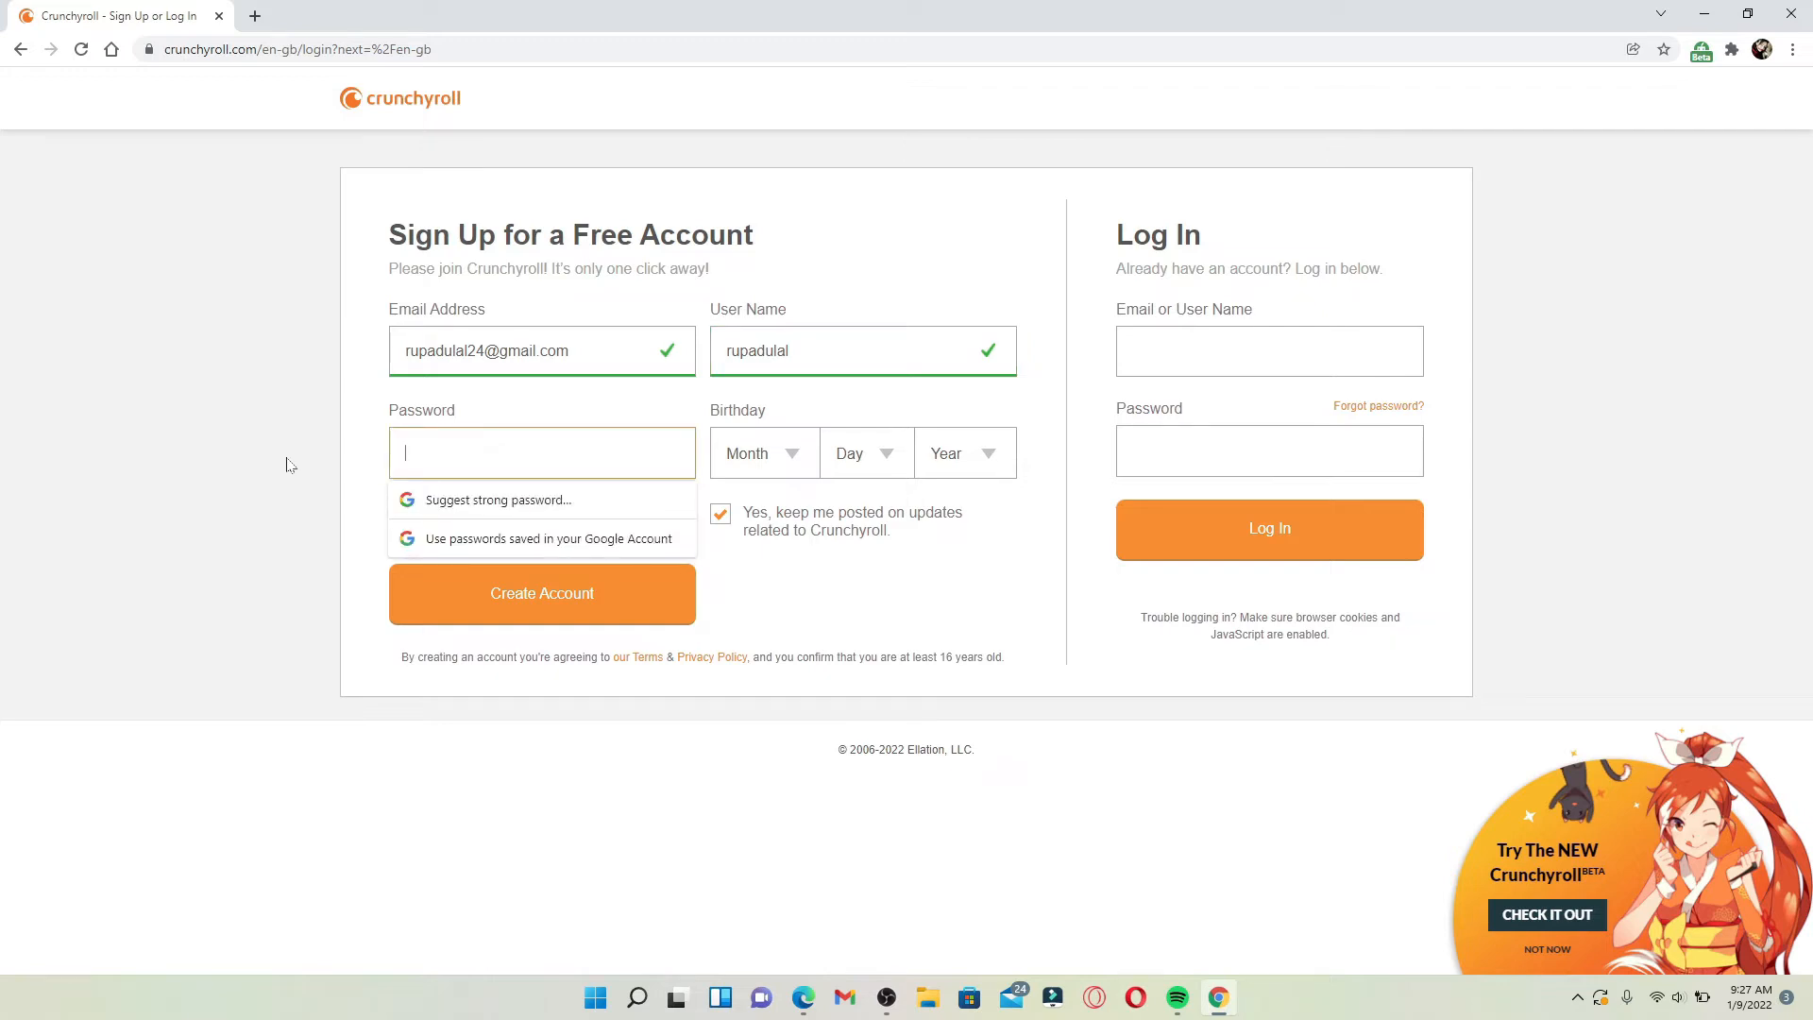
type("•••")
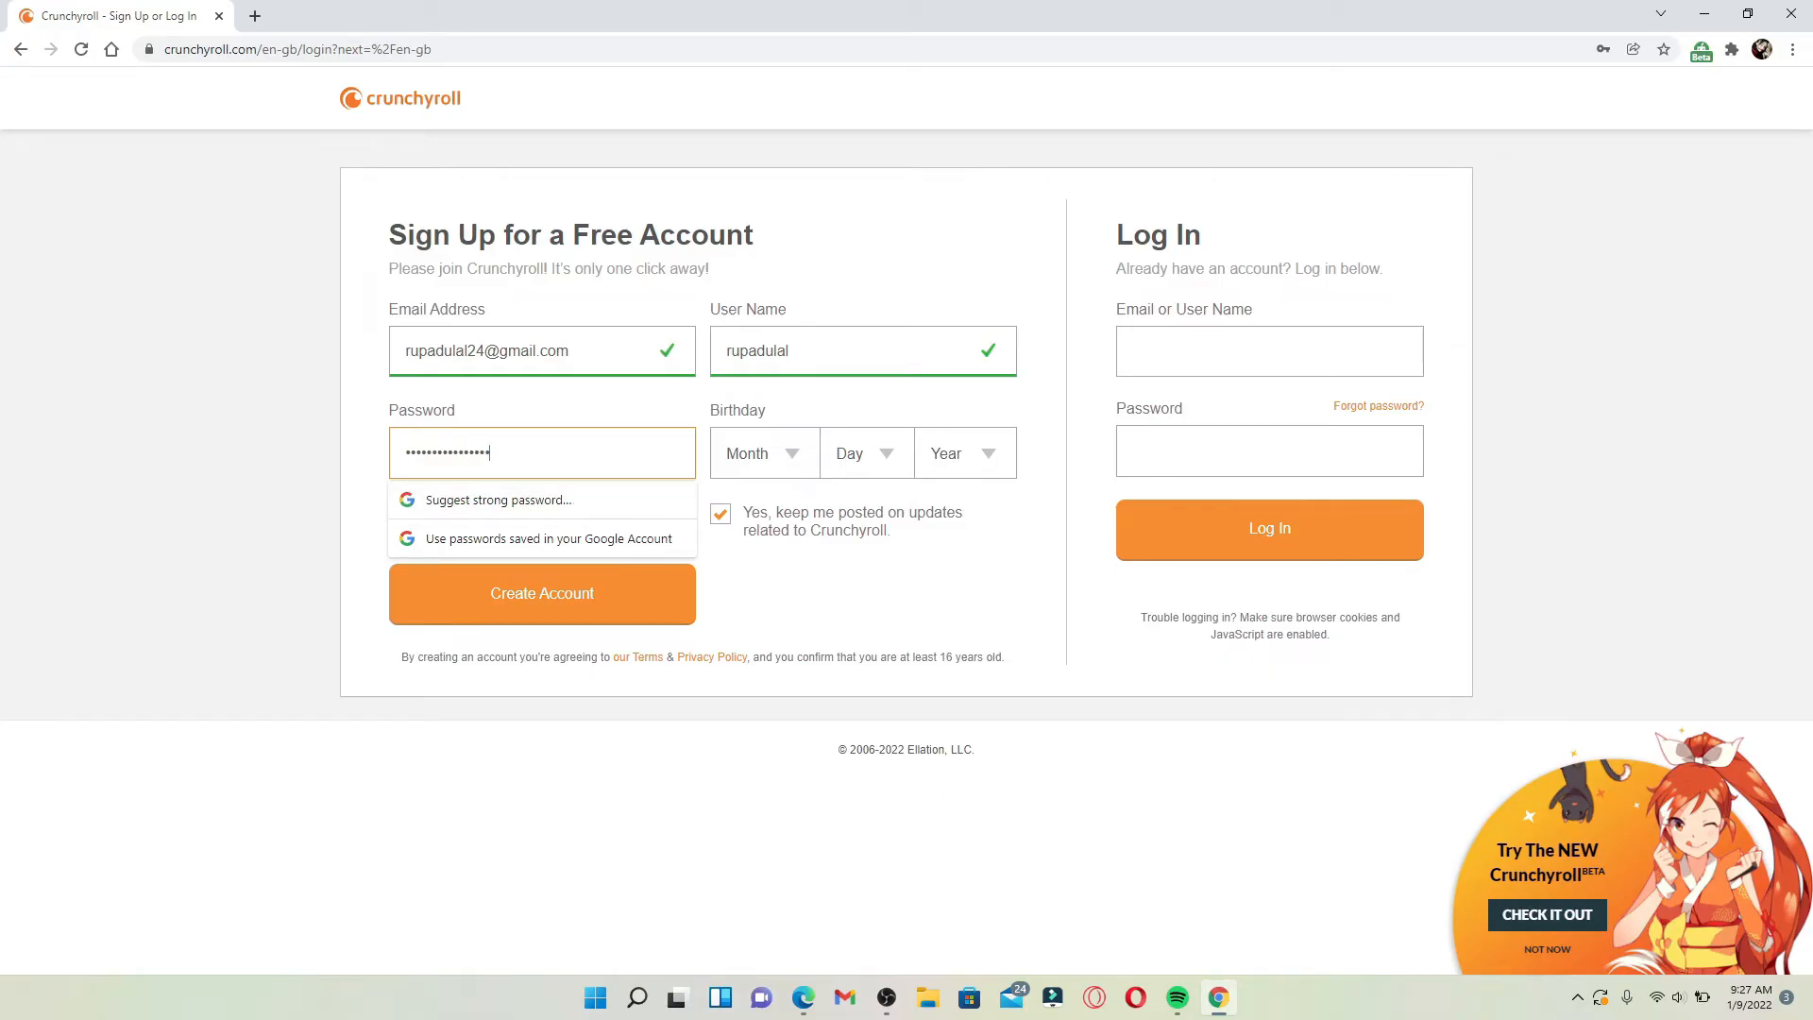
mouse_move(980, 478)
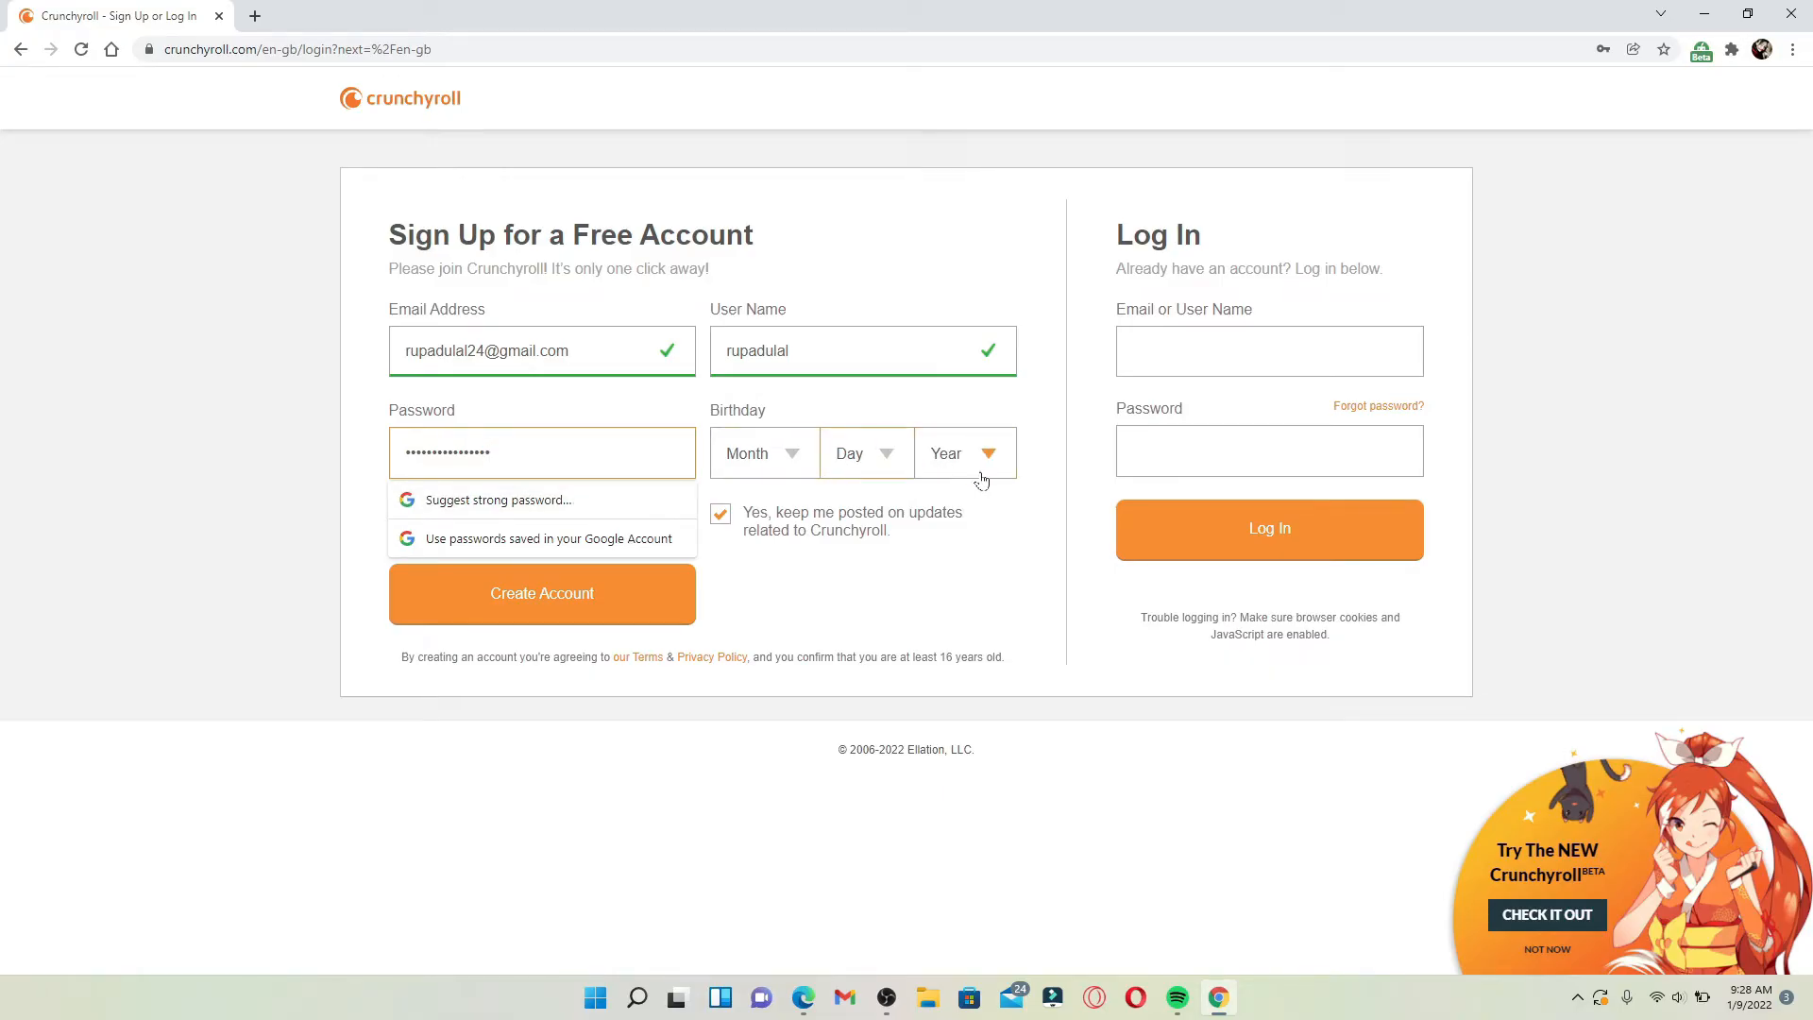
- Set birth year 1994, gender Female, and untick the 'keep me posted' emails box
left_click(865, 451)
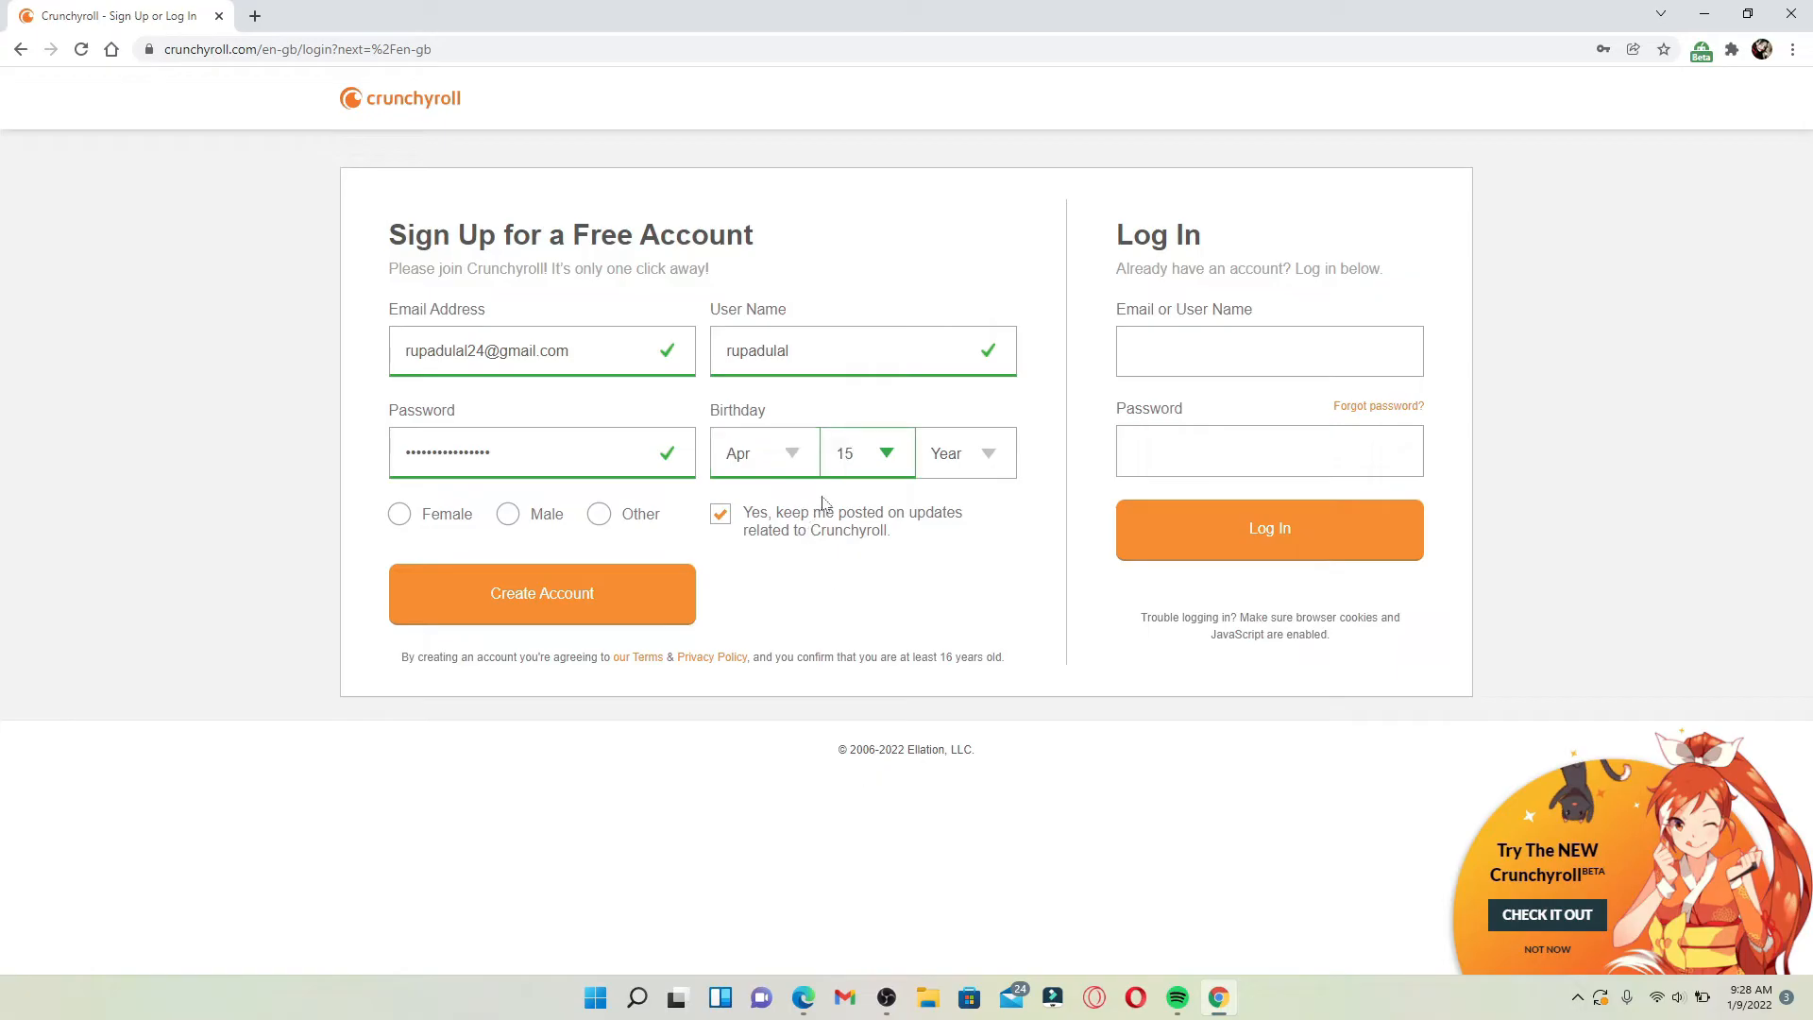
left_click(962, 452)
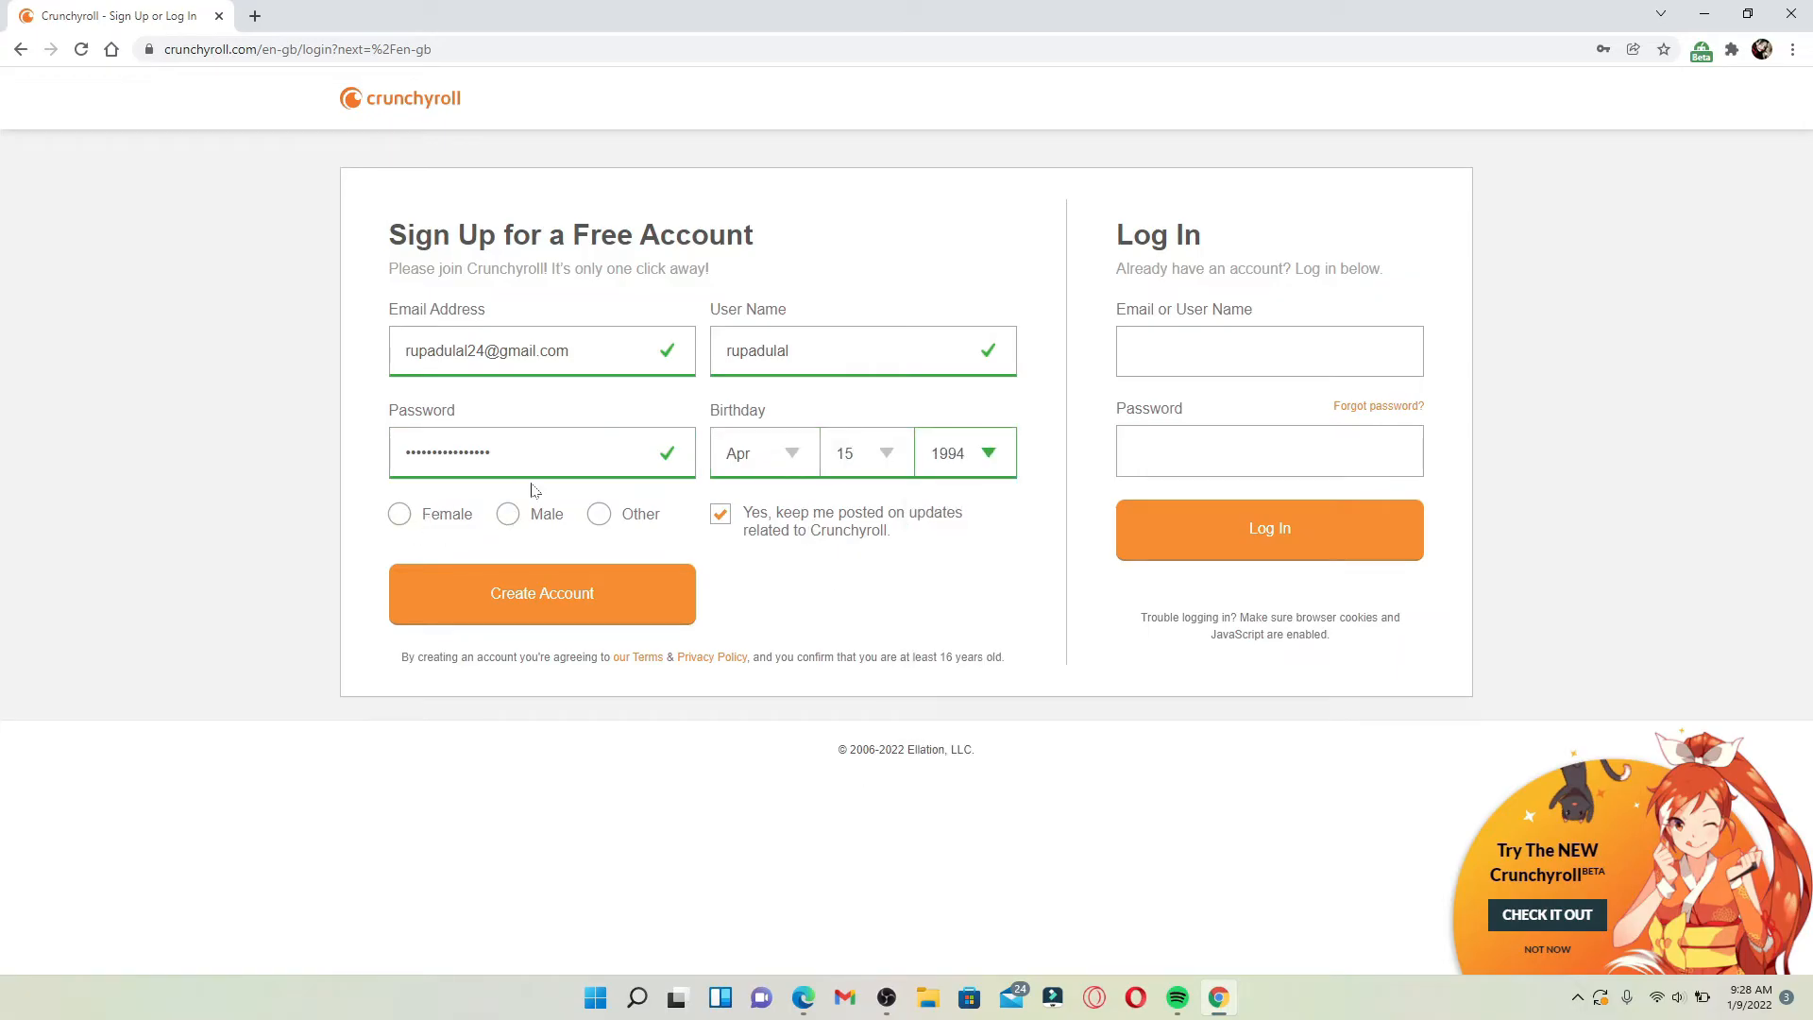
left_click(399, 514)
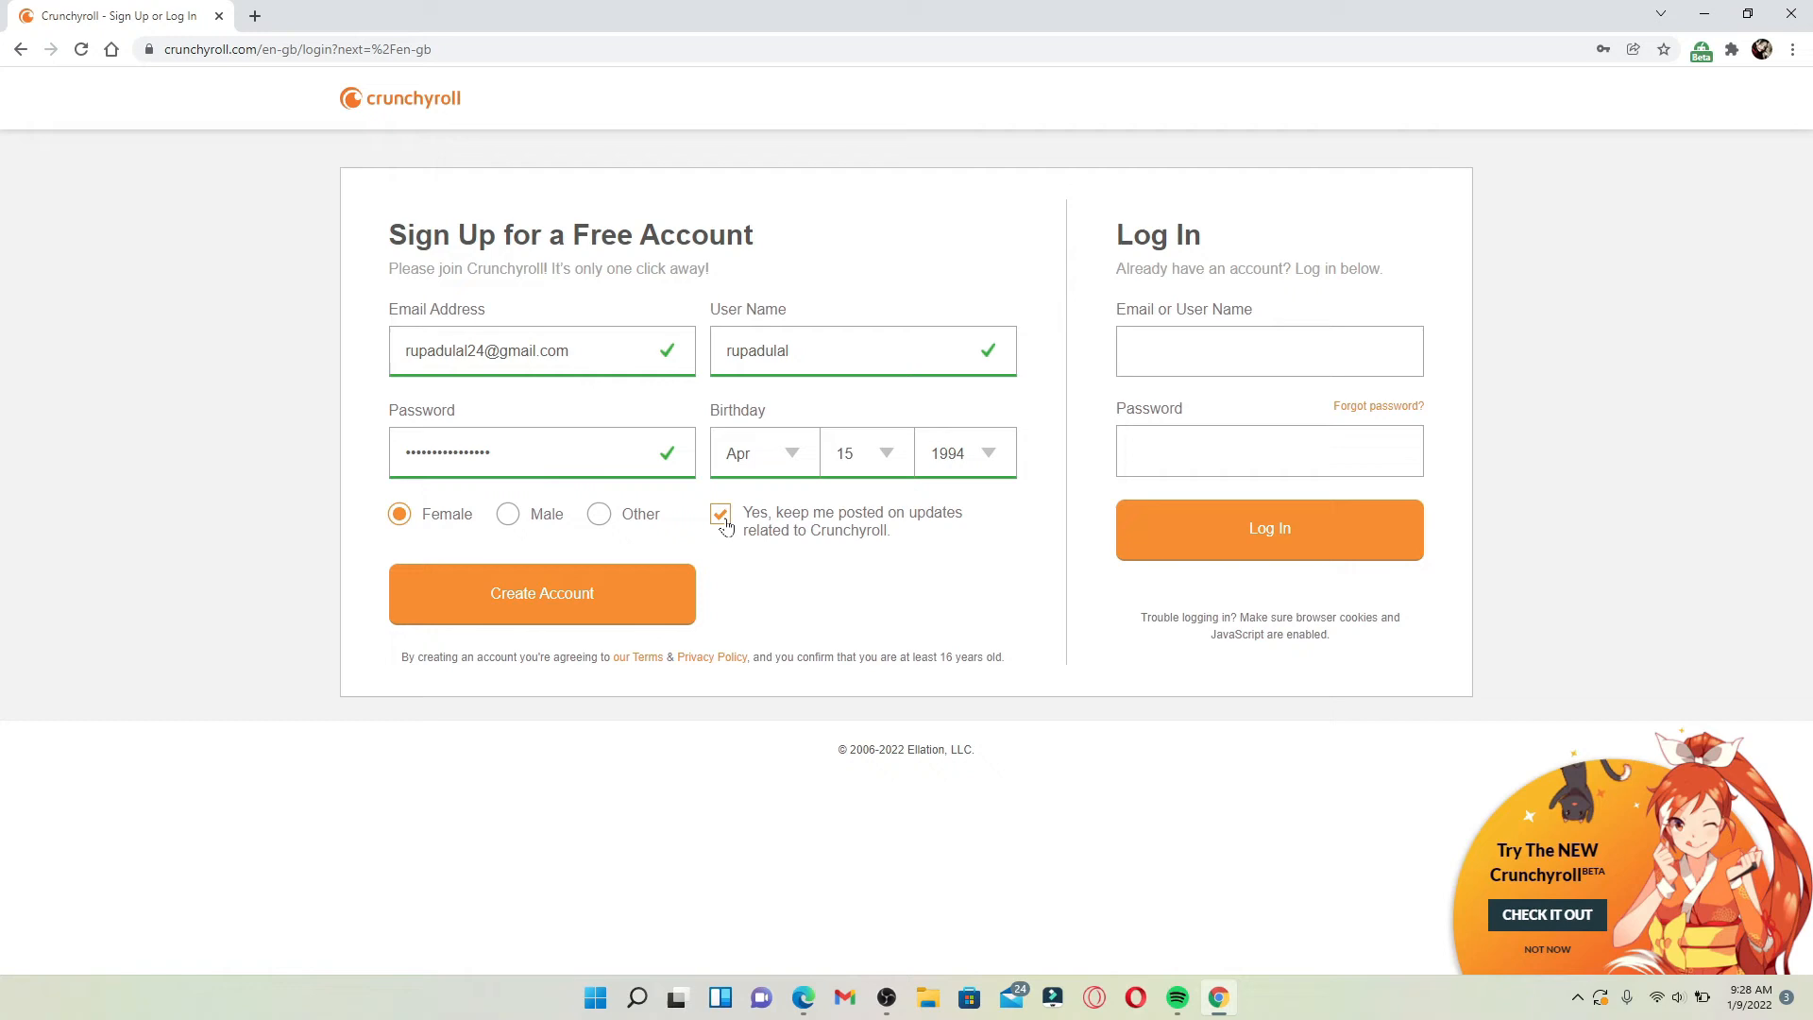
left_click(720, 512)
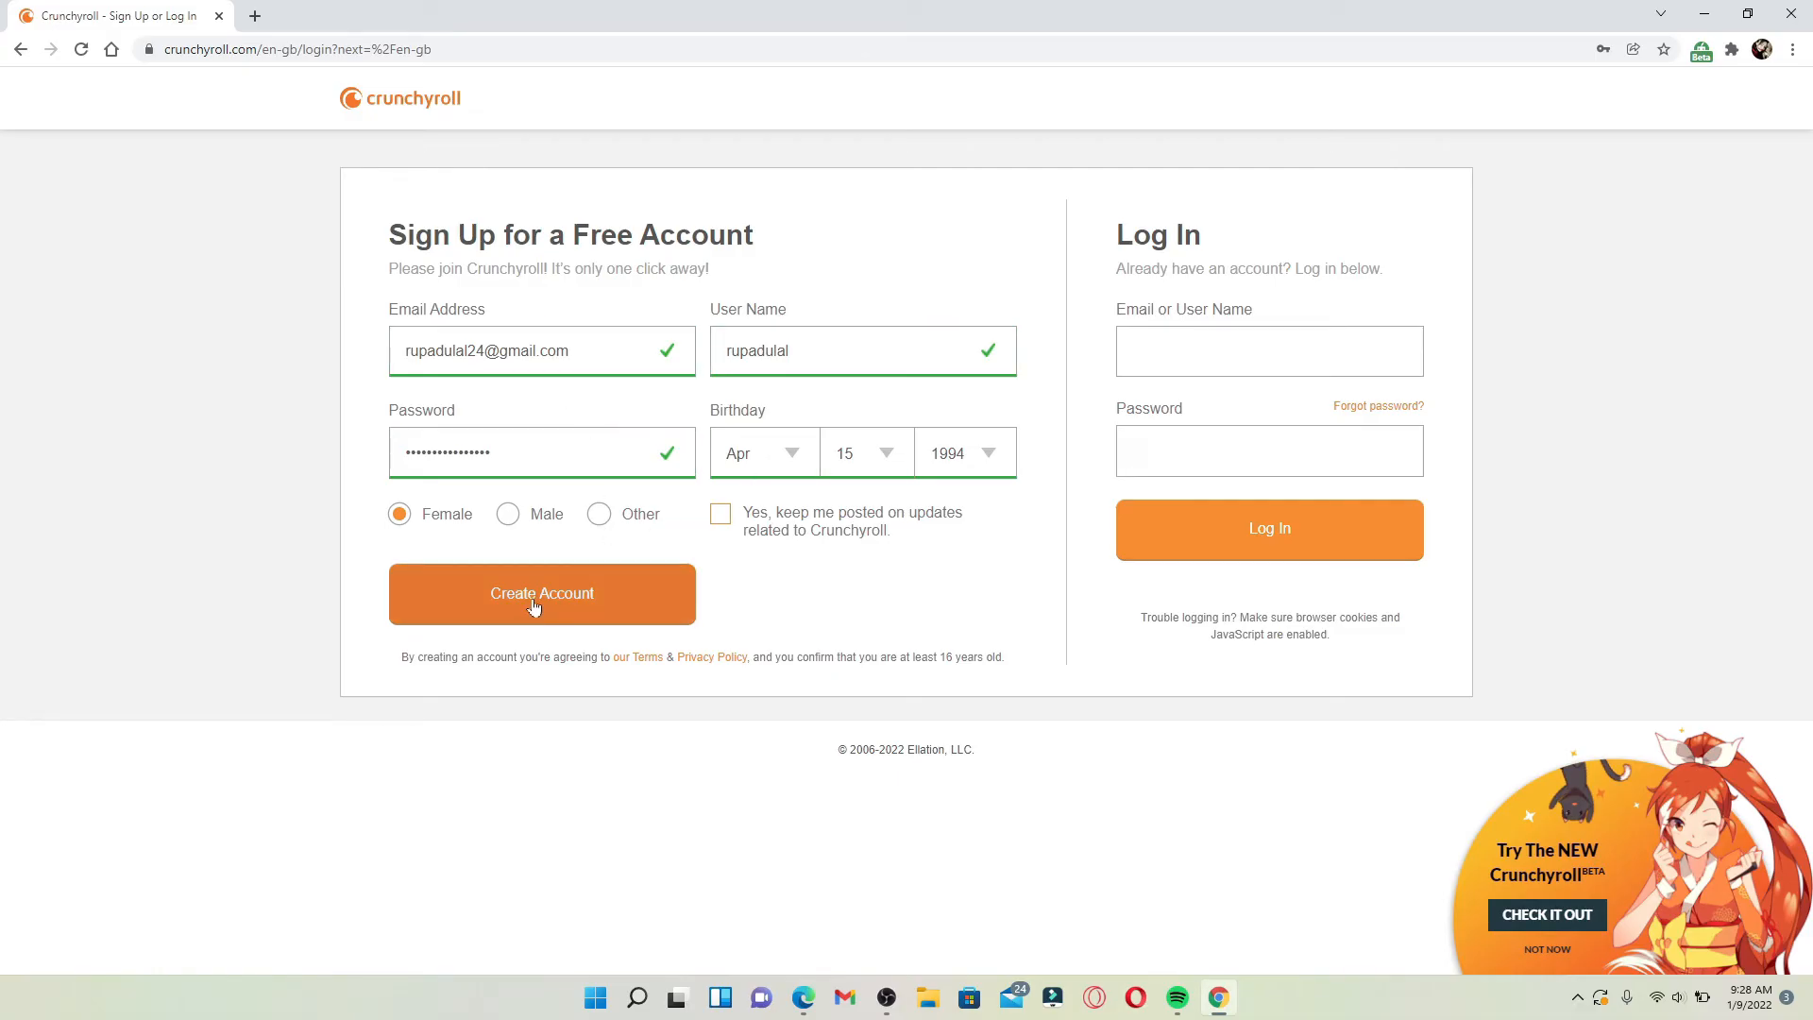
- Create the account and browse the signed-in home feed down to the Winter 2022 simulcasts
left_click(542, 593)
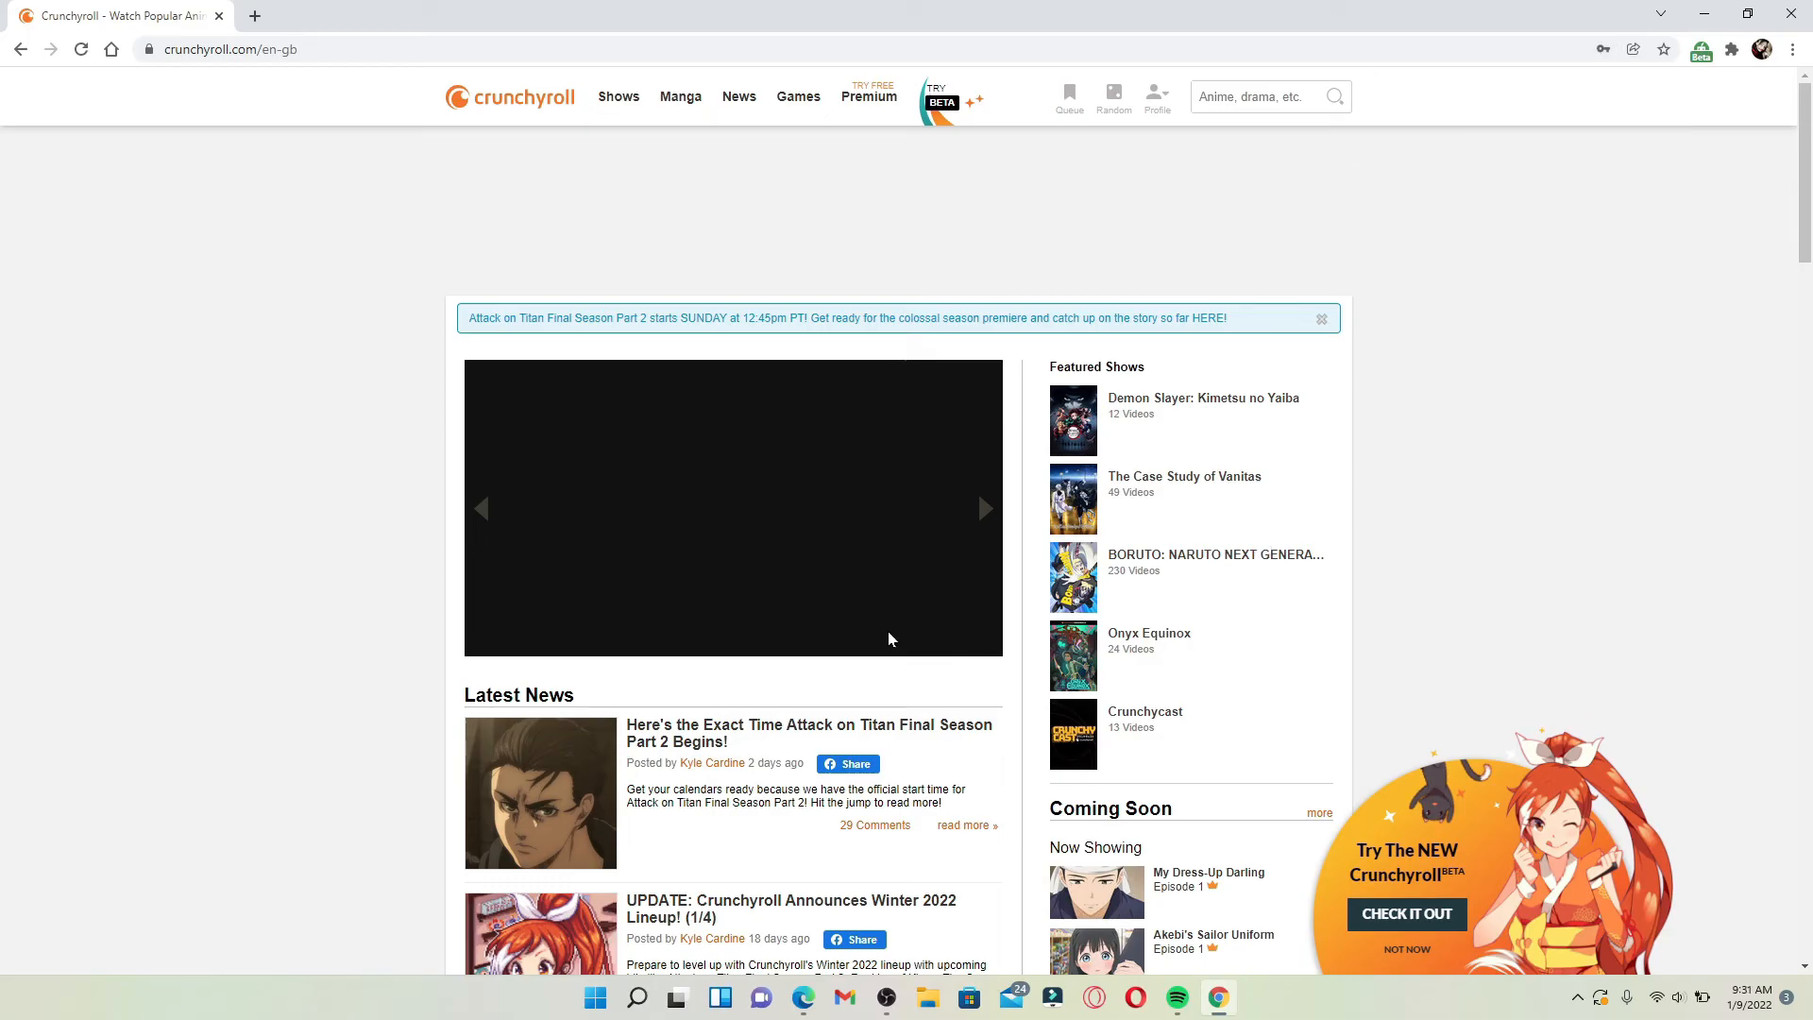
scroll("down", 3)
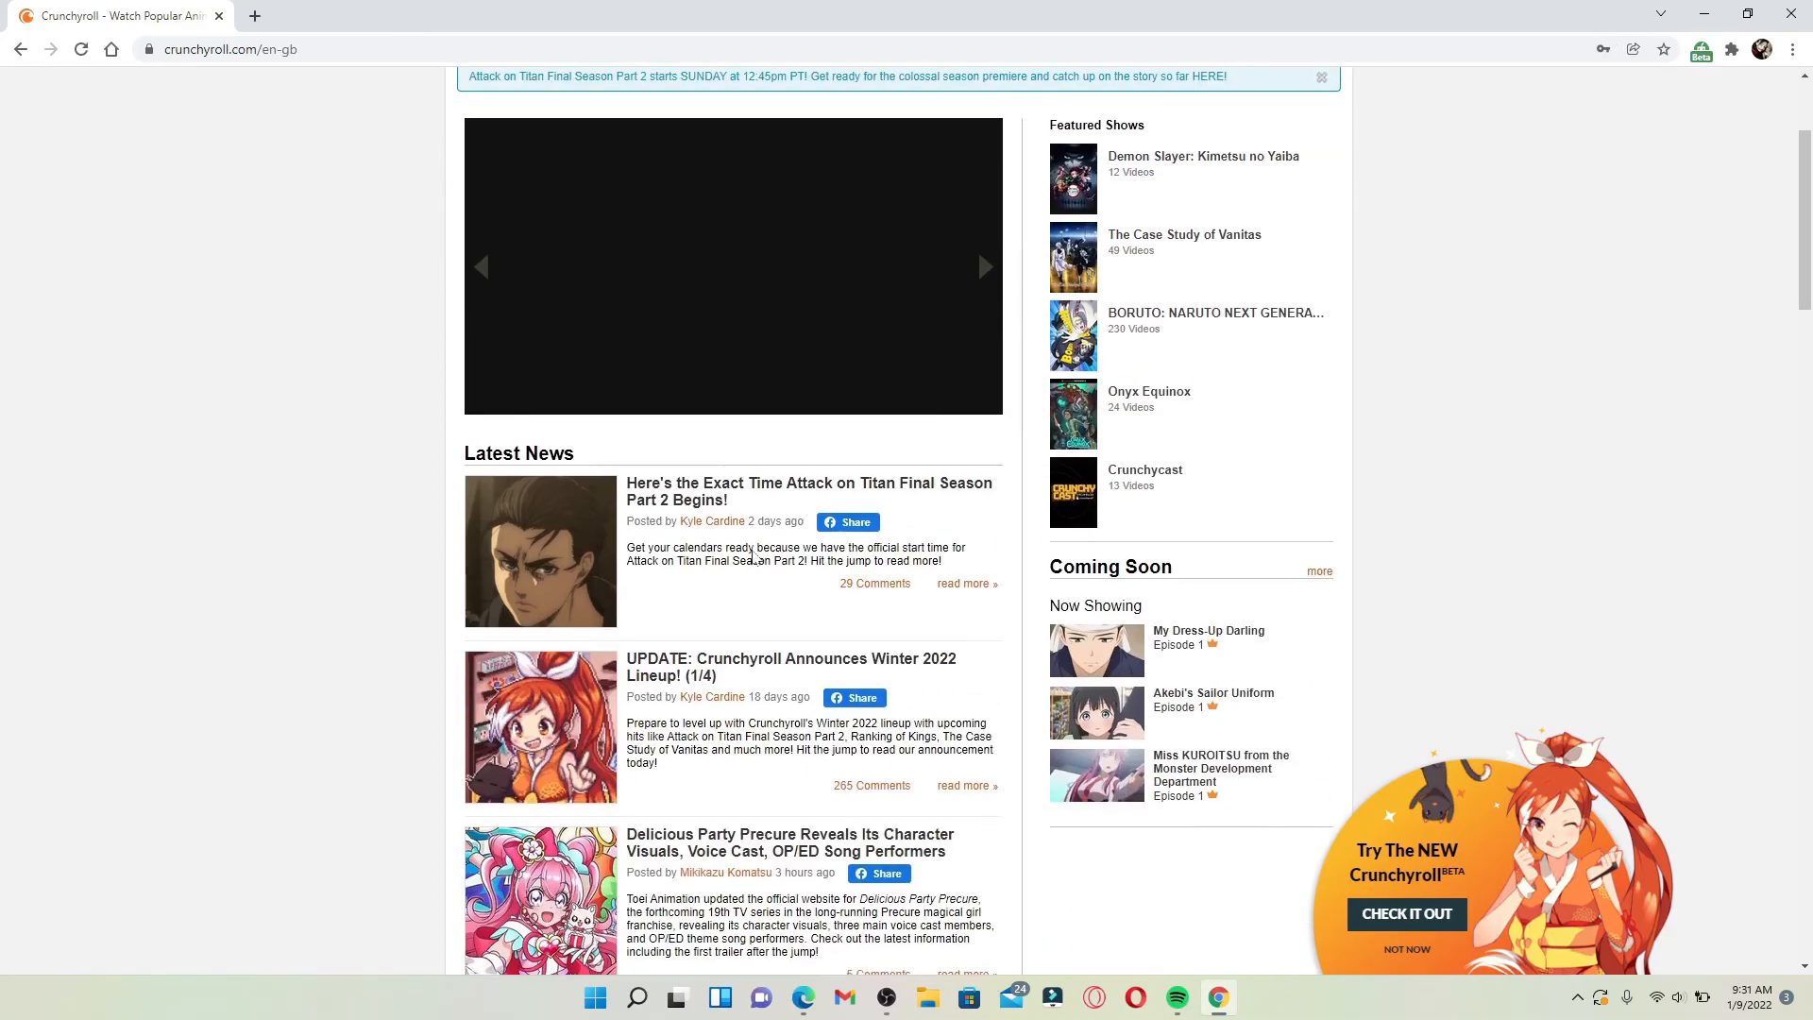
scroll("down", 3)
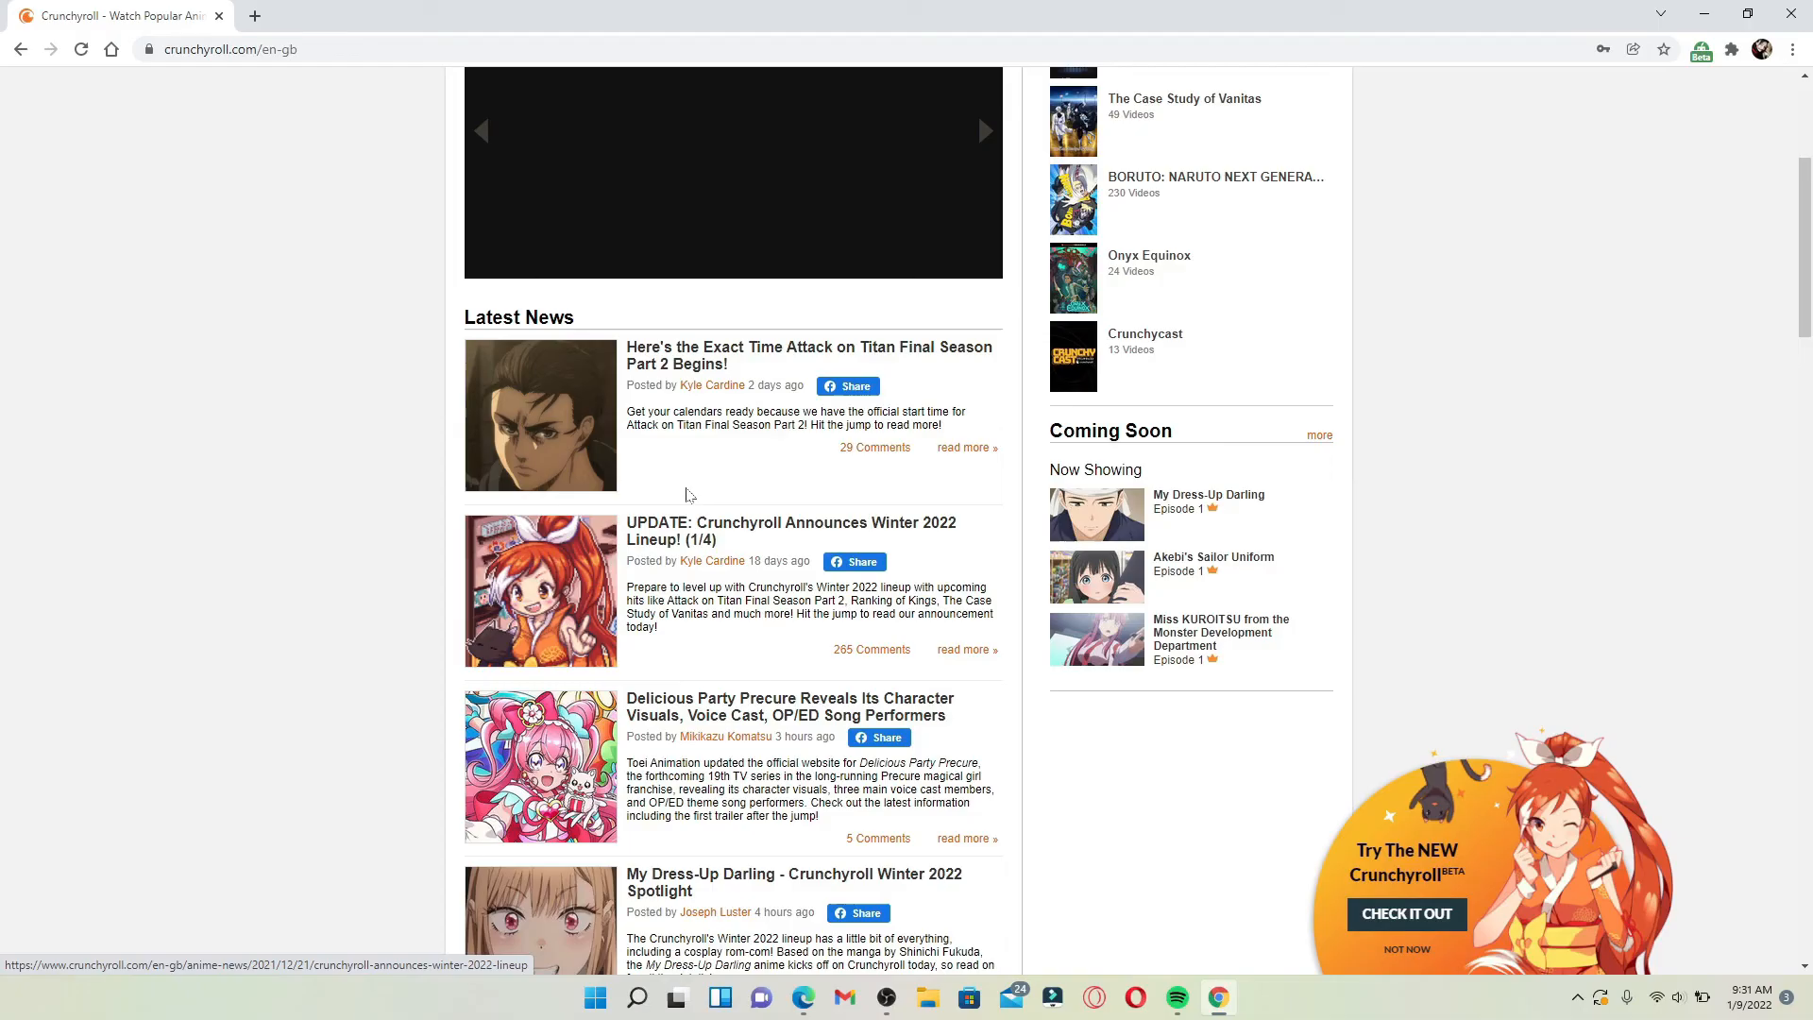
scroll("up", 3)
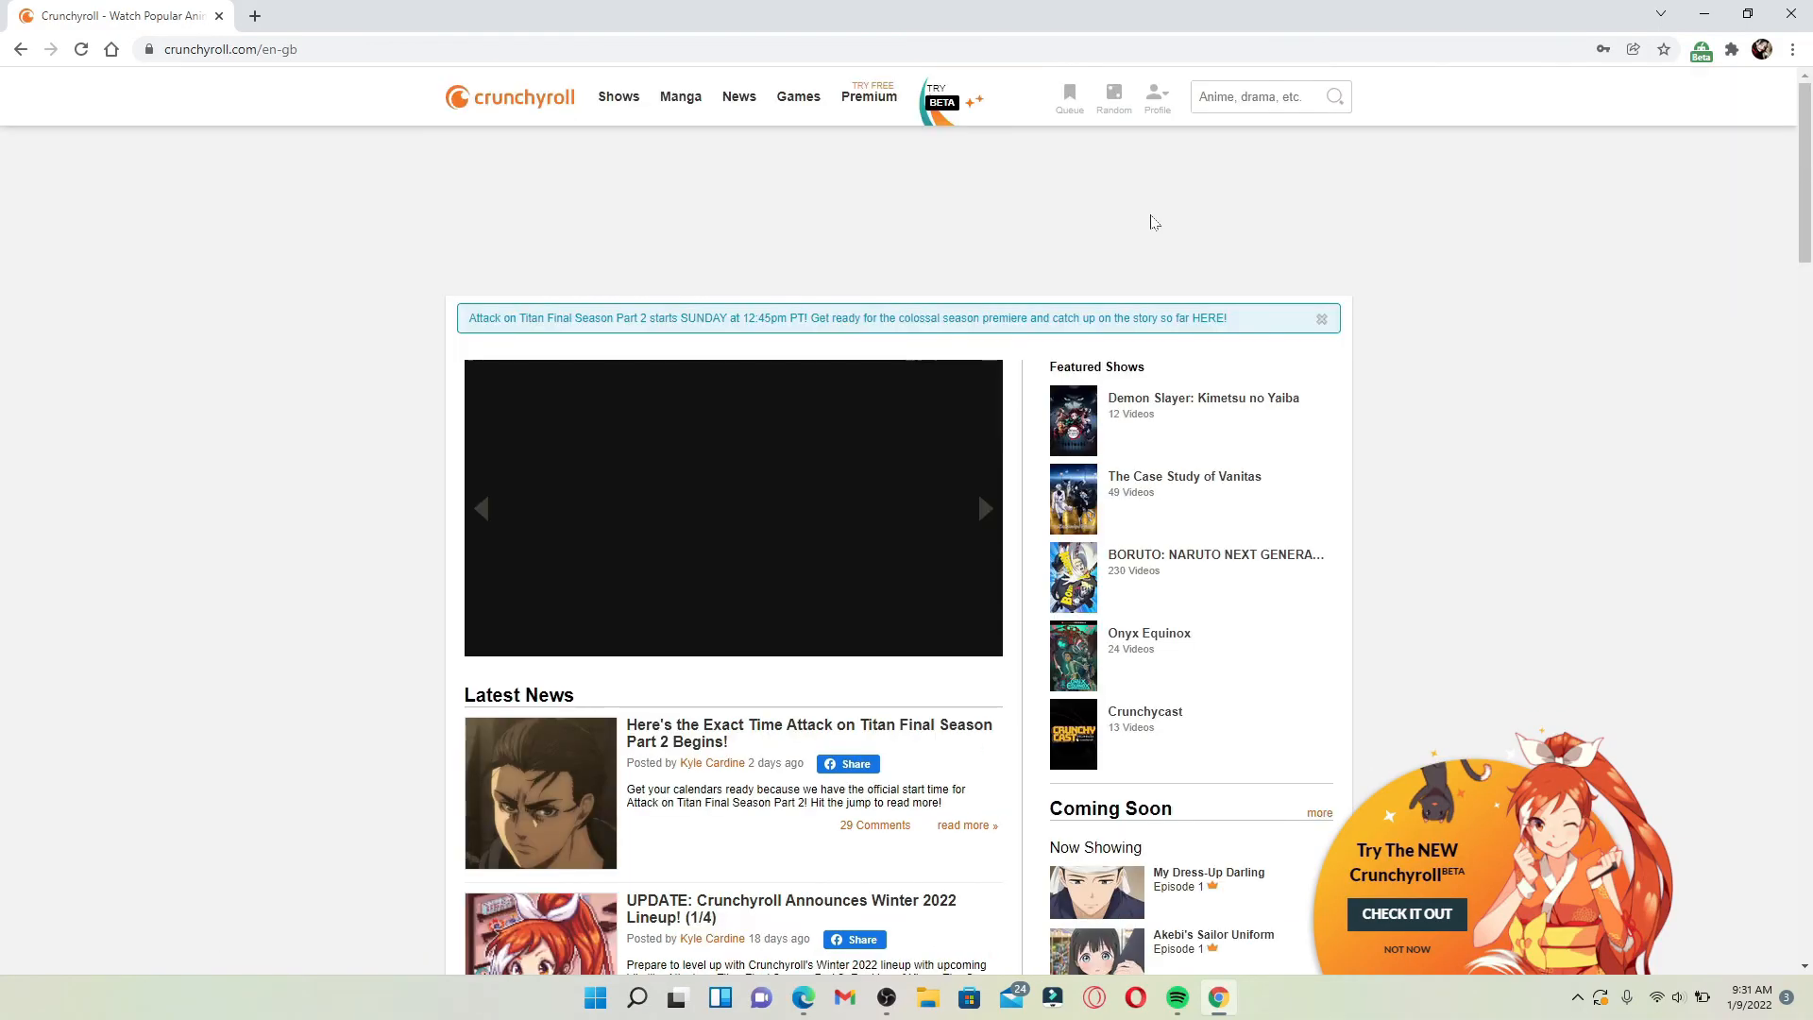
mouse_move(1226, 234)
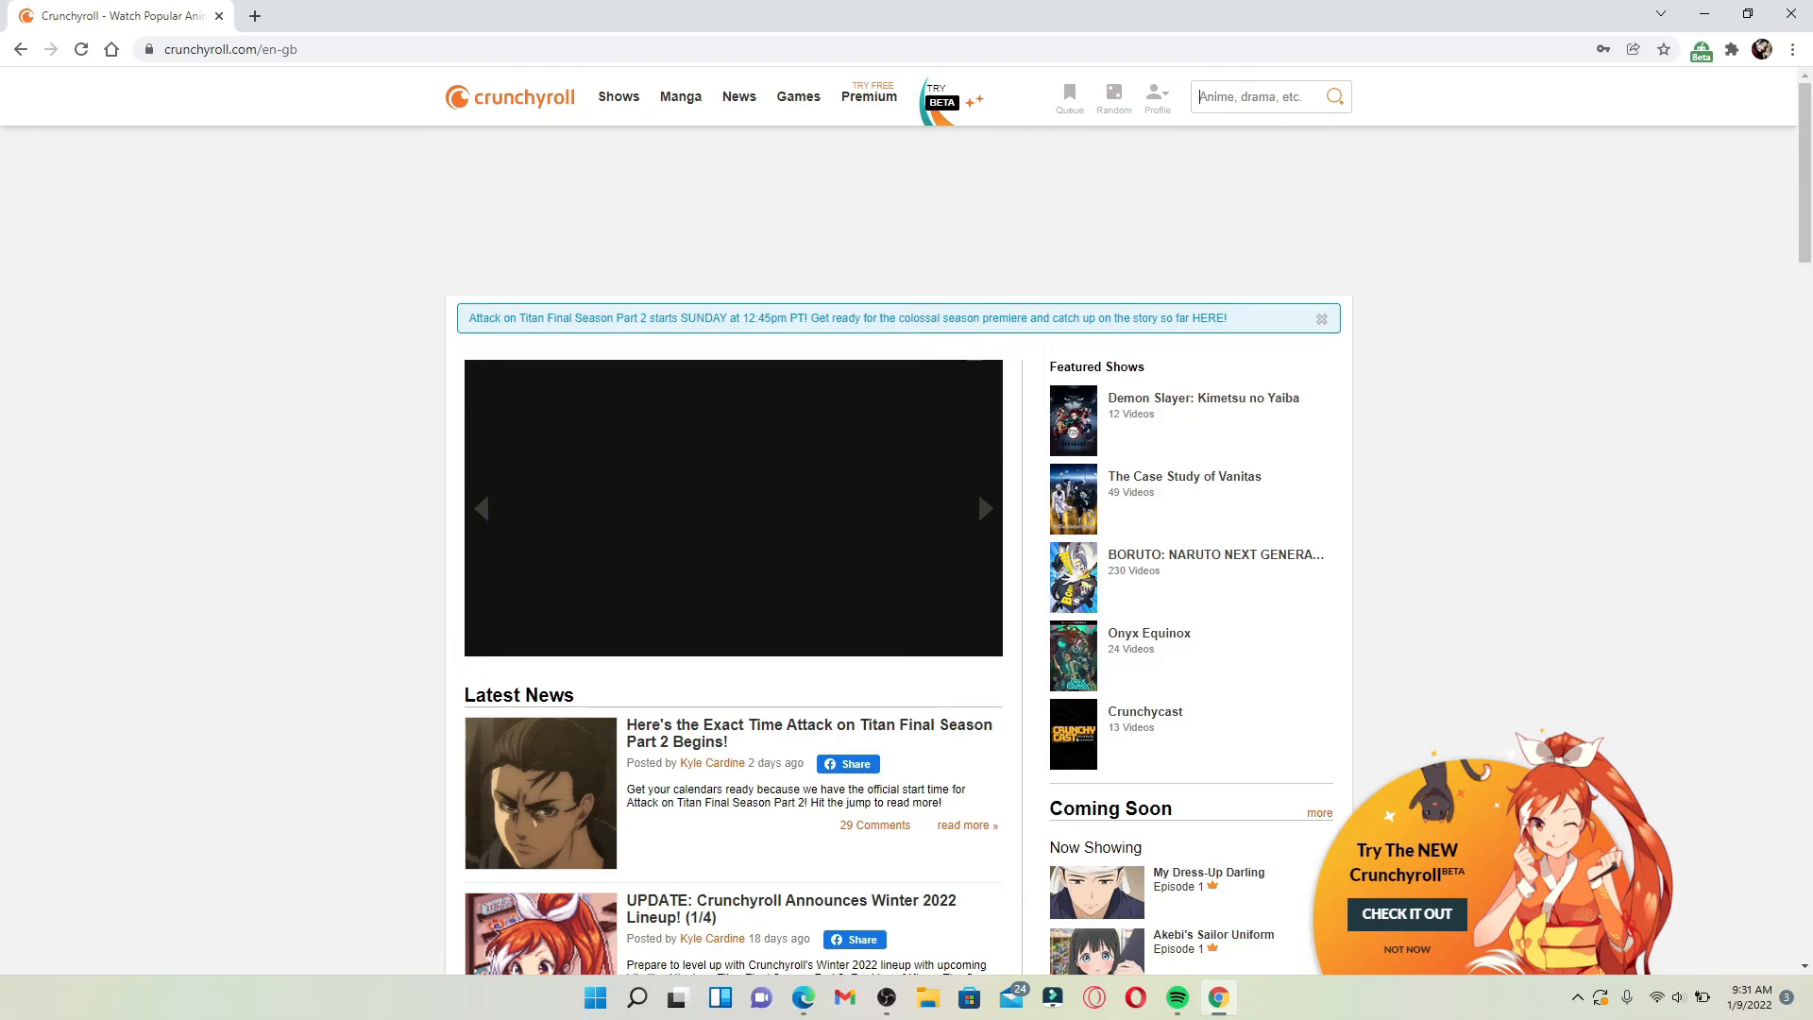
mouse_move(618, 96)
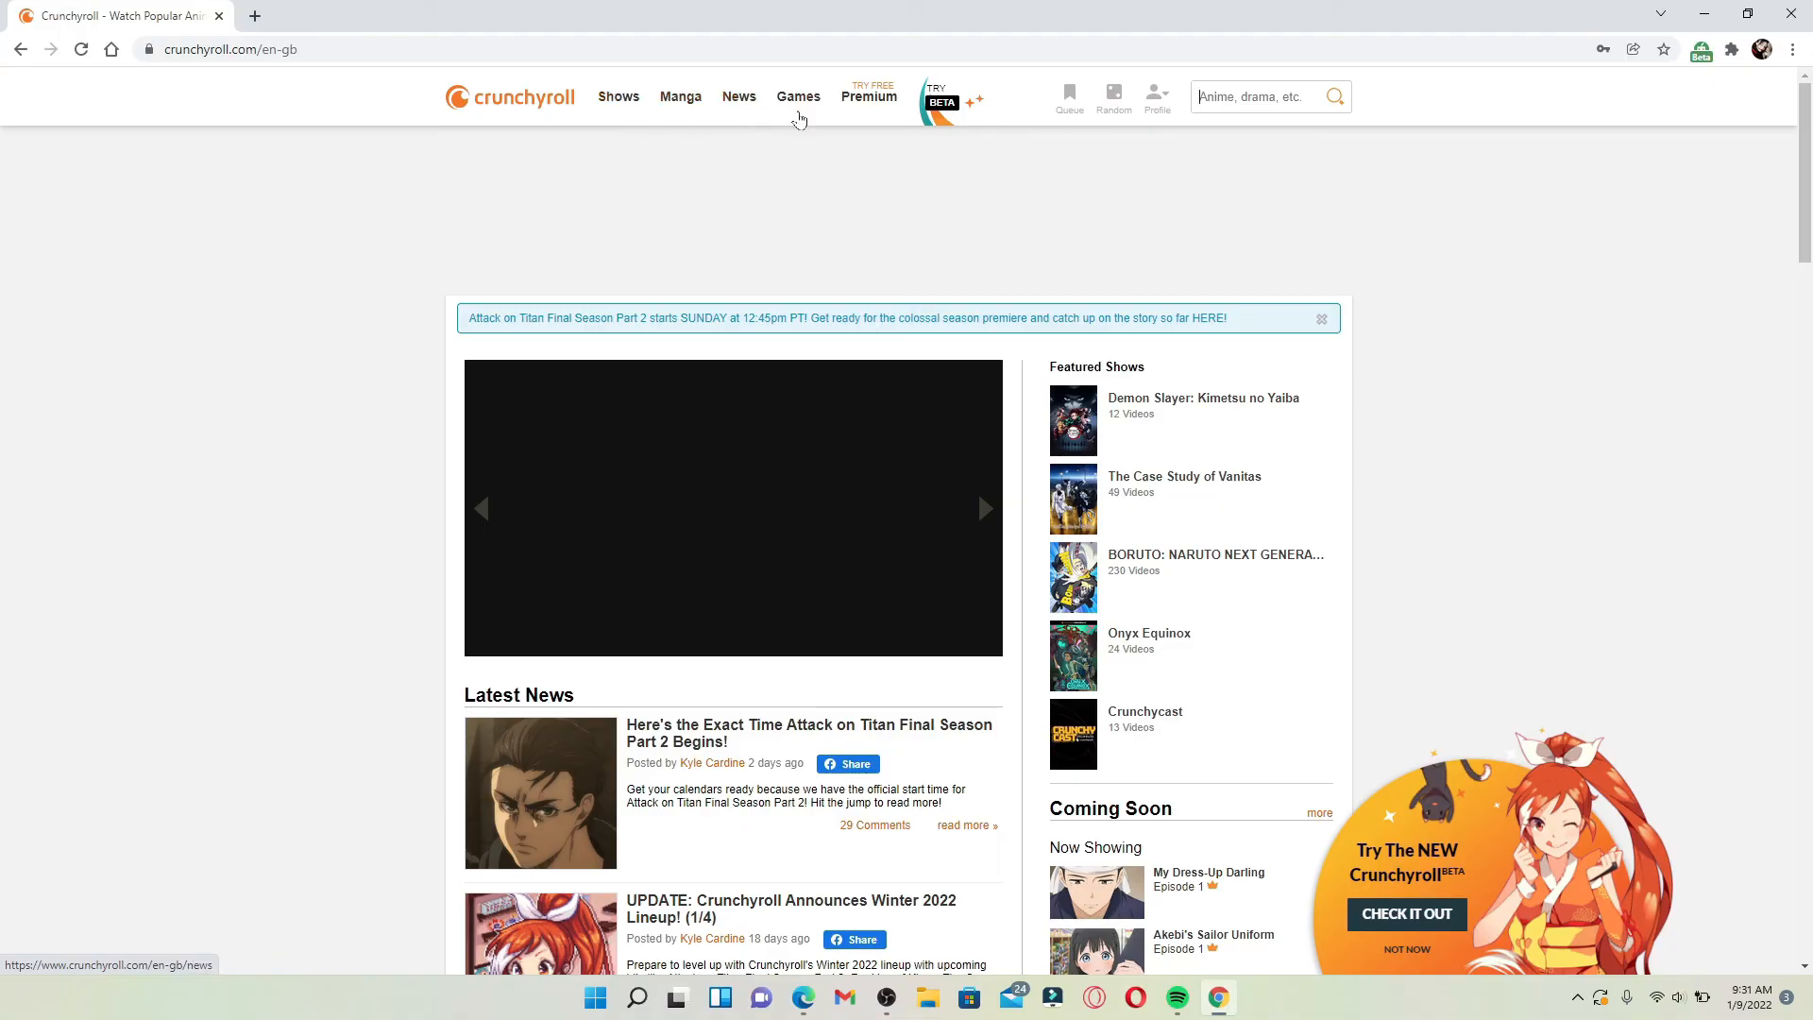
scroll("down", 3)
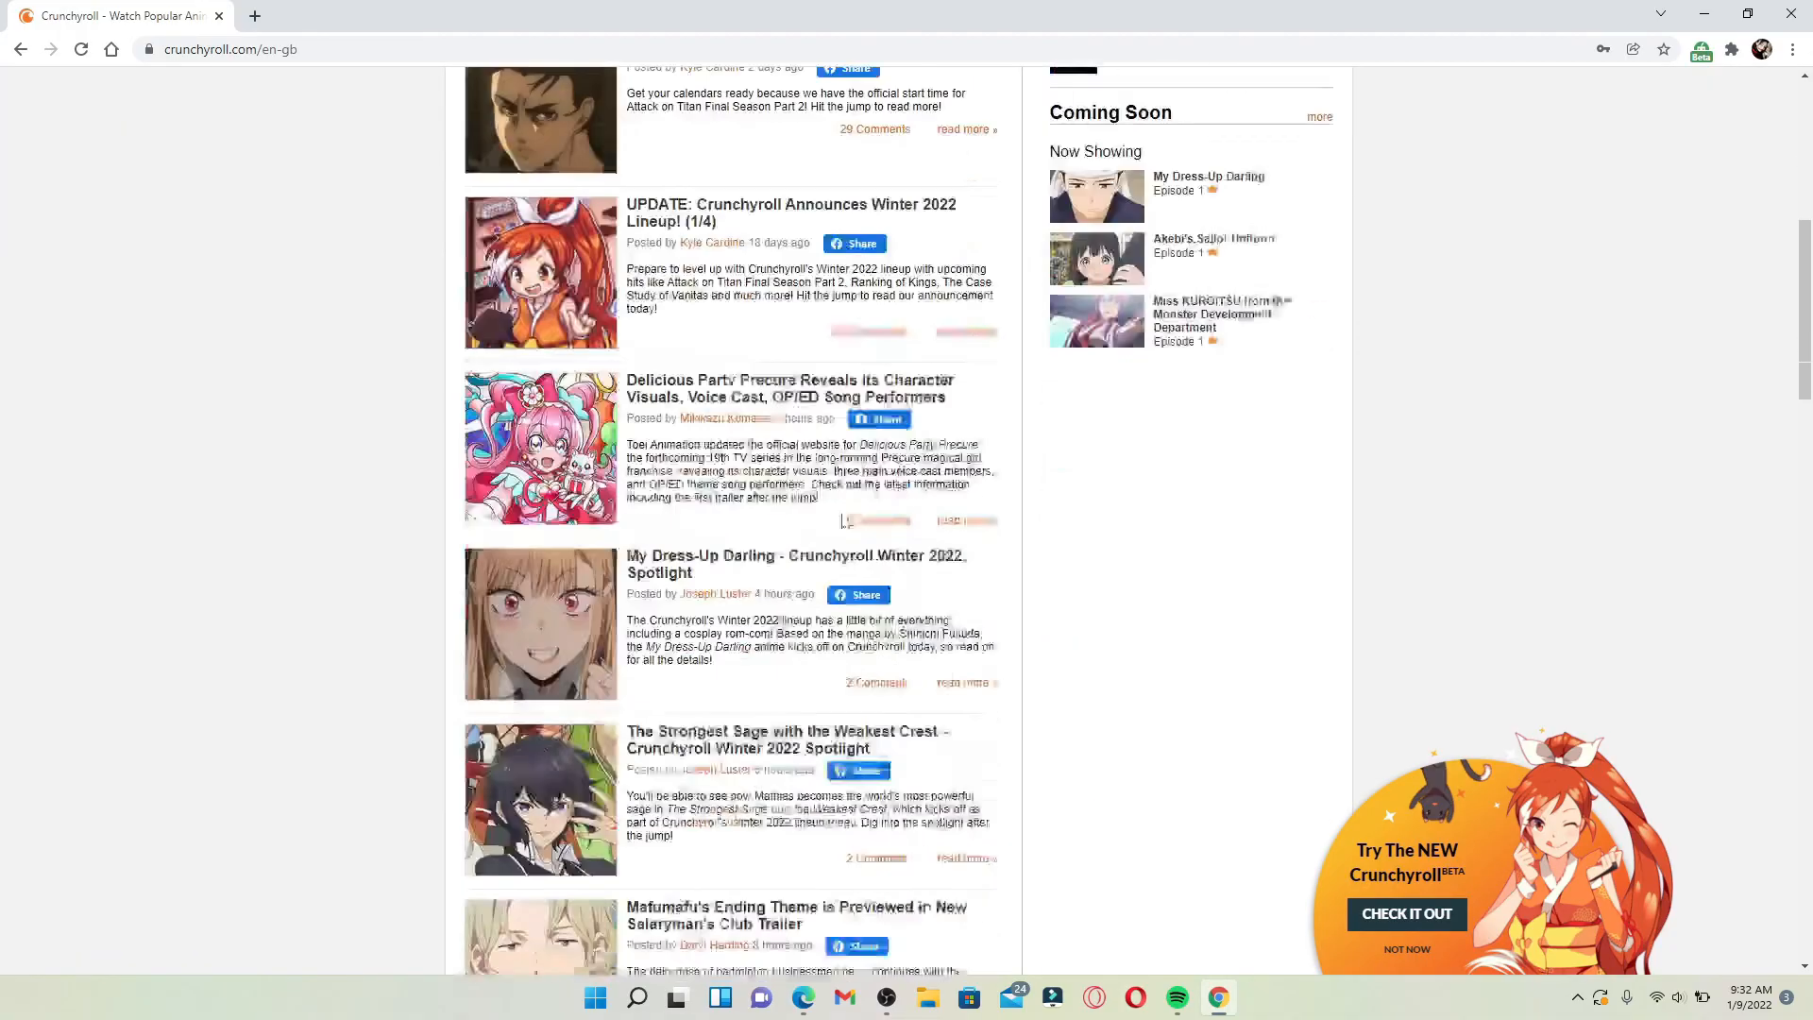
scroll("down", 3)
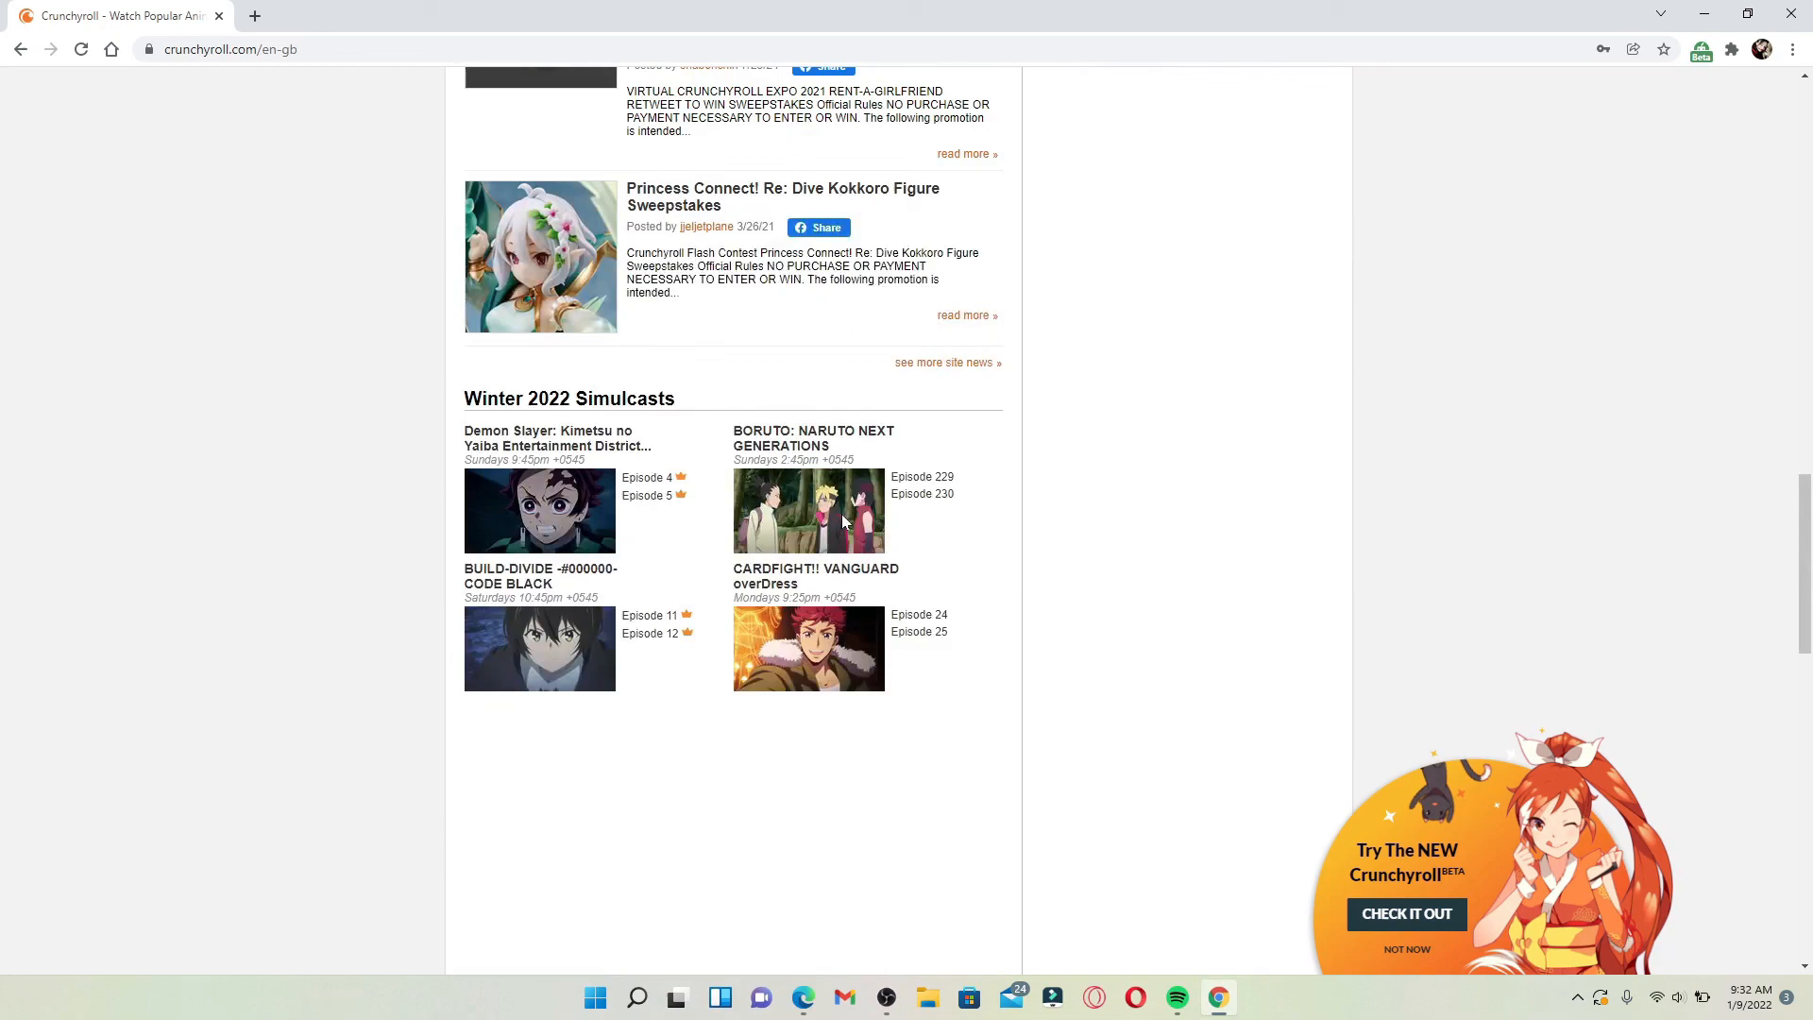